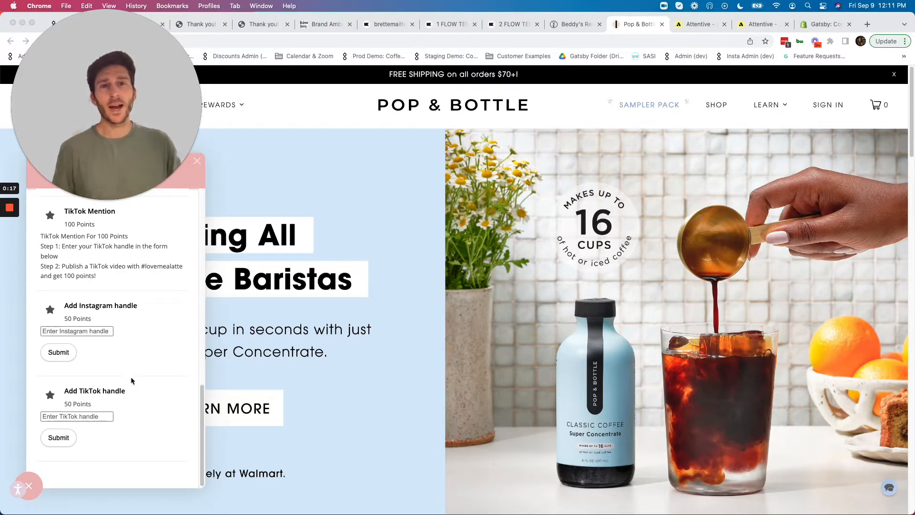
# Step: View Beddy's Enter your Instagram Handle reward details (25 points) and dismiss the popup
pyautogui.click(76, 417)
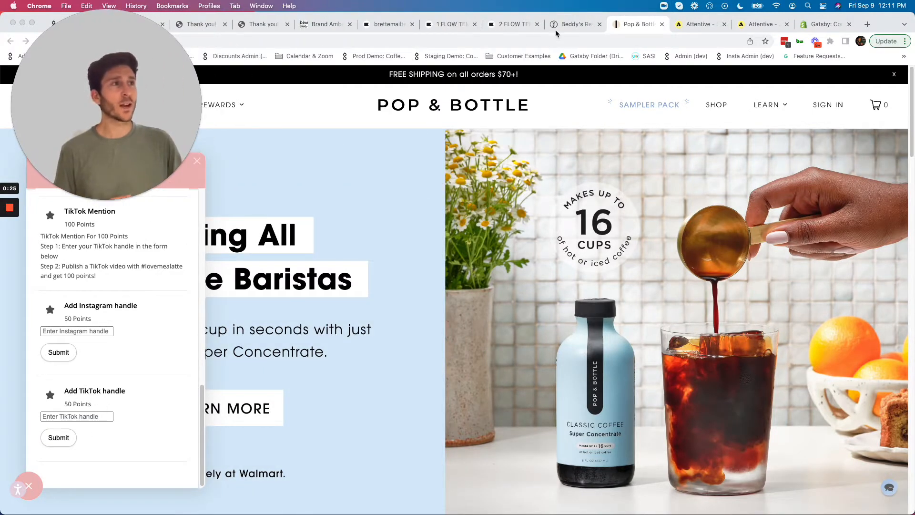
pyautogui.click(572, 23)
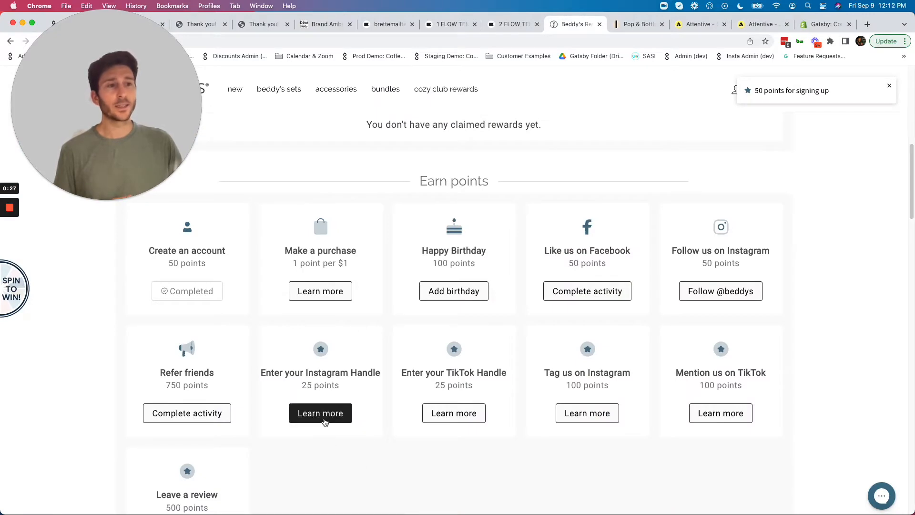
pyautogui.click(320, 413)
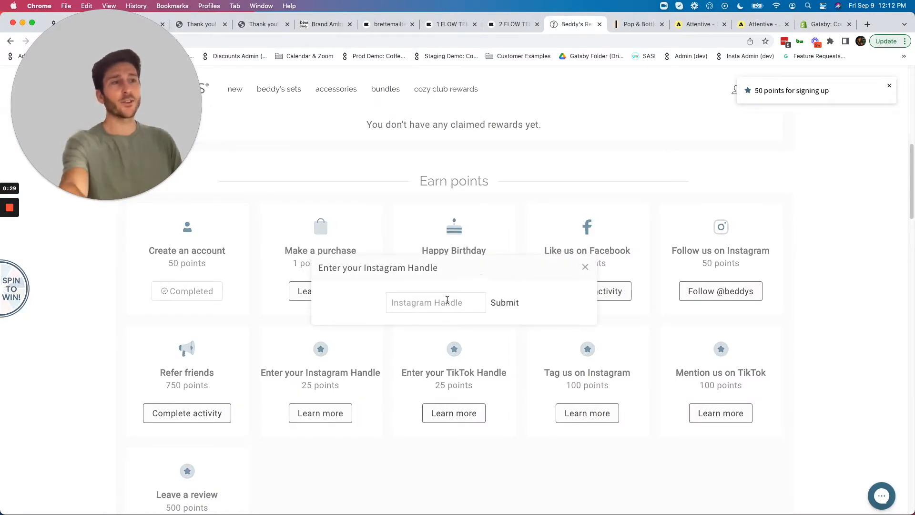
pyautogui.moveTo(508, 345)
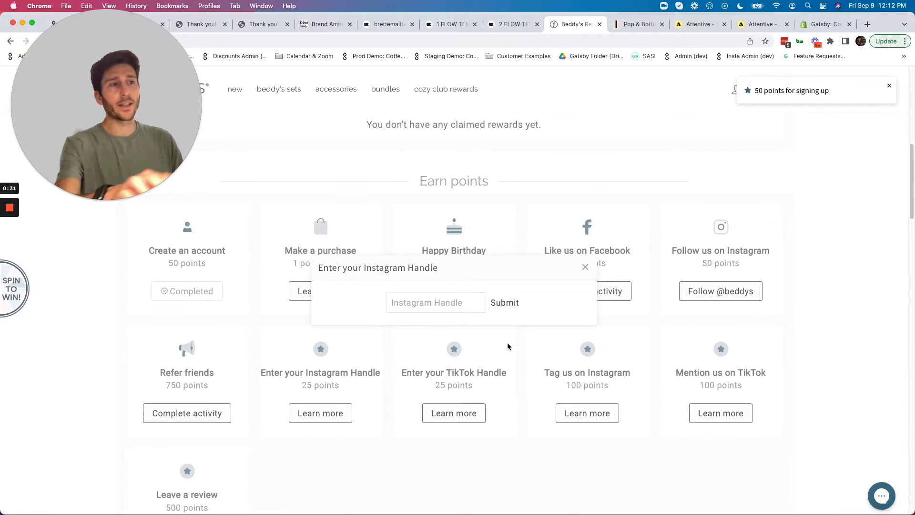
pyautogui.click(584, 267)
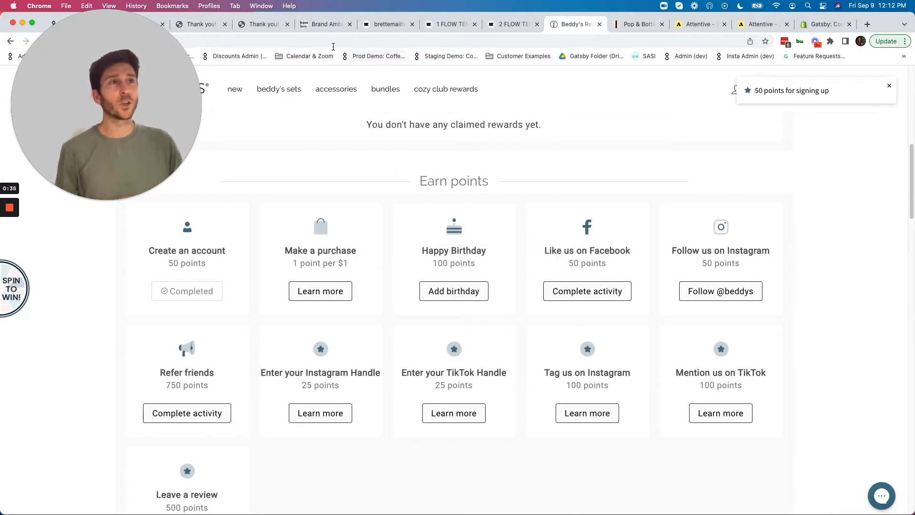
# Step: Bring up Kulani Kinis' Sun Chasers ambassador sign-up form asking for Instagram and TikTok
pyautogui.click(325, 24)
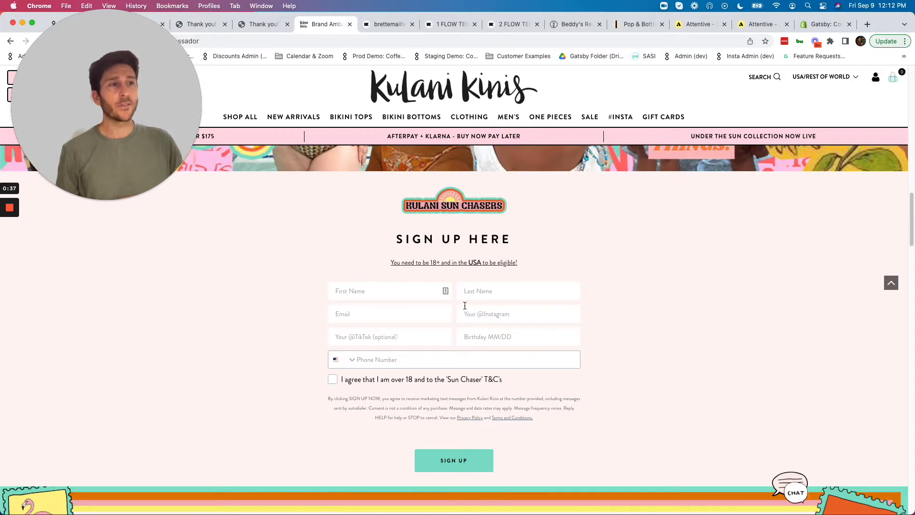
pyautogui.moveTo(441, 343)
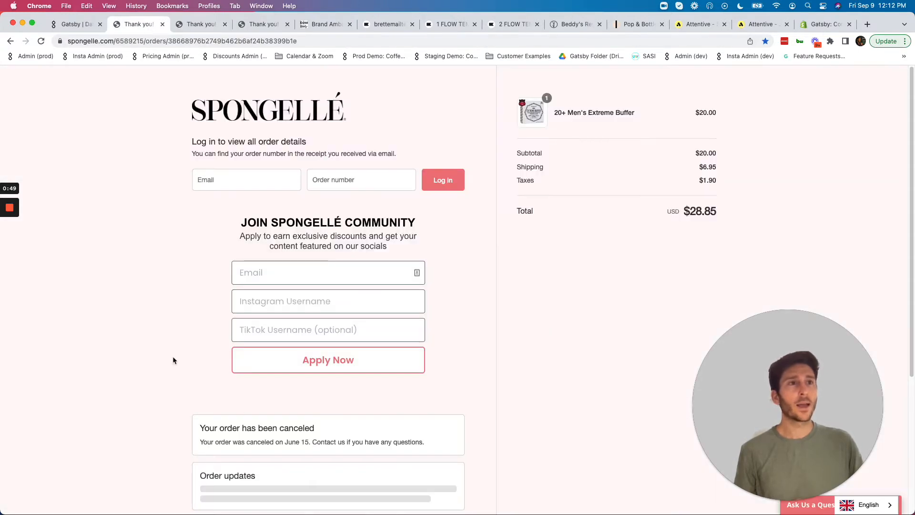
pyautogui.moveTo(412, 368)
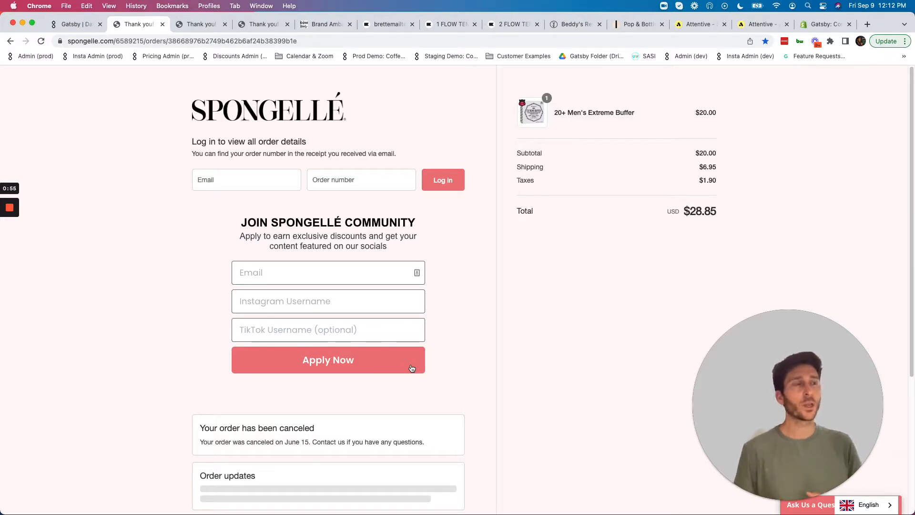
pyautogui.moveTo(238, 152)
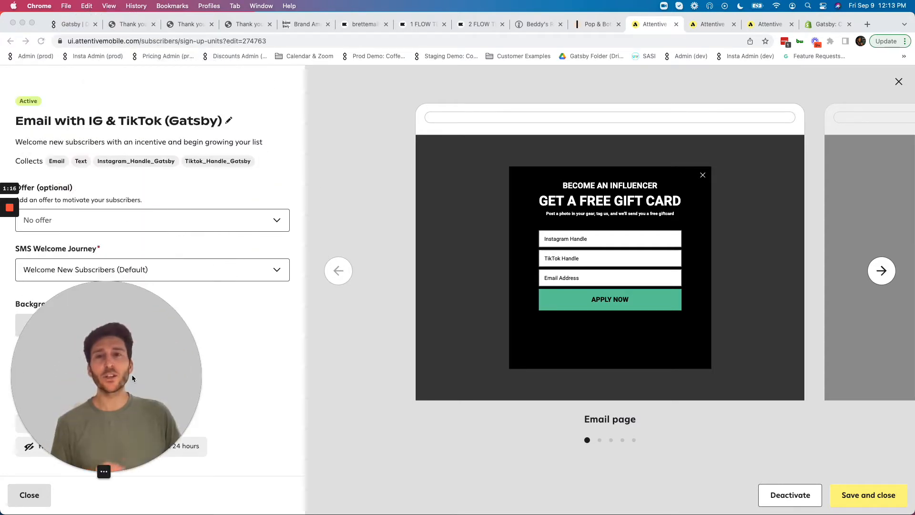
pyautogui.moveTo(302, 355)
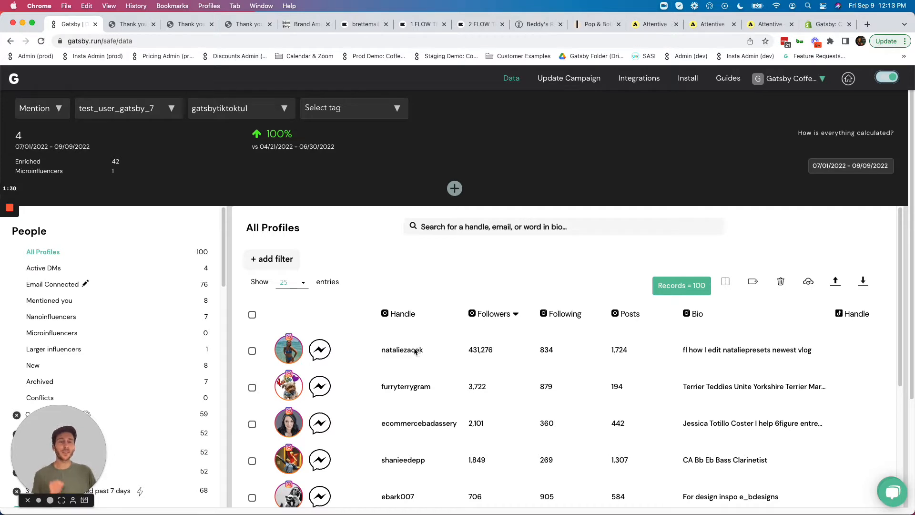
pyautogui.moveTo(342, 344)
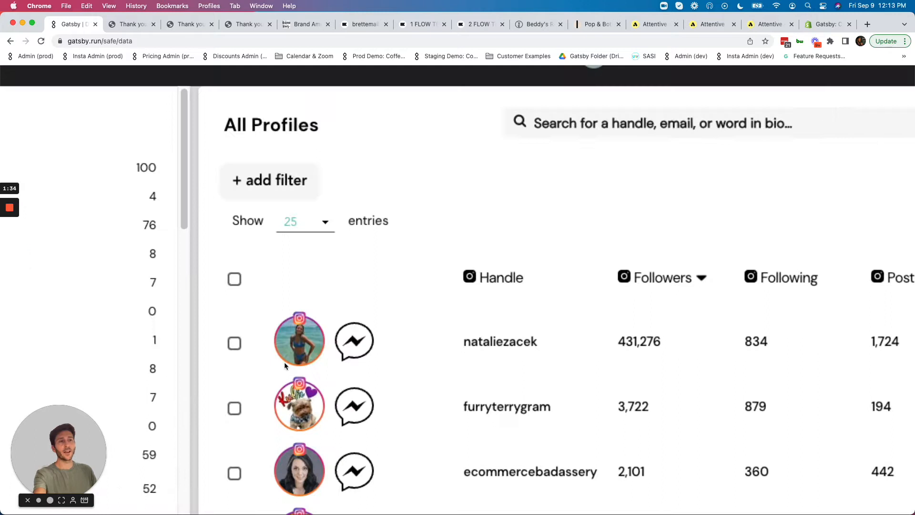
# Step: Sort All Profiles by TikTok Handle and reveal the TikTok follower, video and heart columns
pyautogui.scroll(-3)
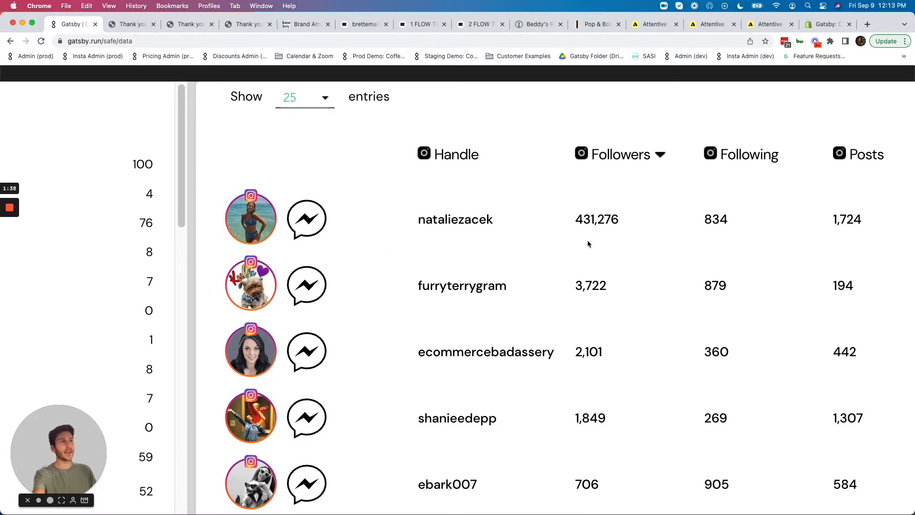
pyautogui.hscroll(3)
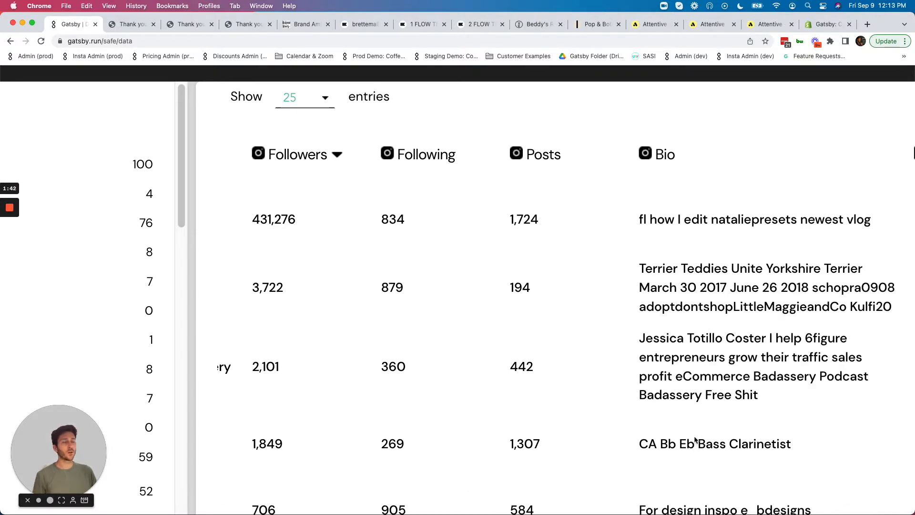
pyautogui.scroll(3)
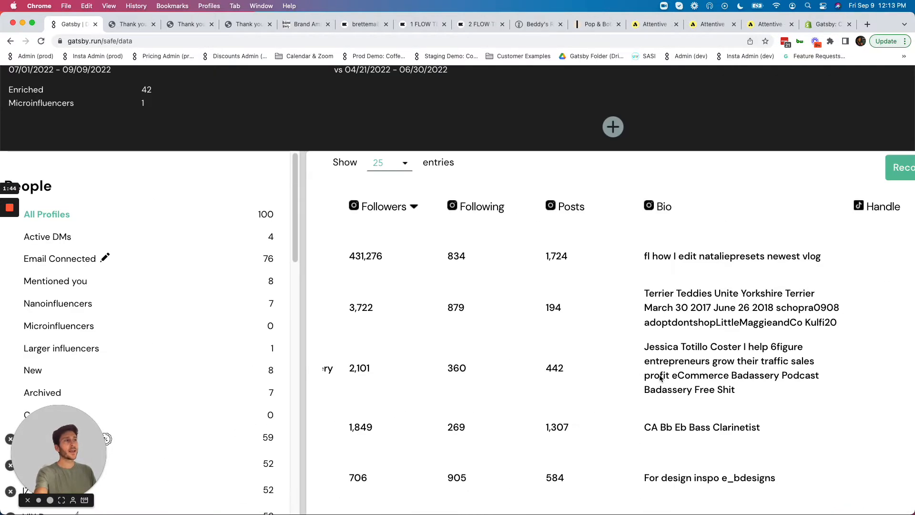
pyautogui.scroll(3)
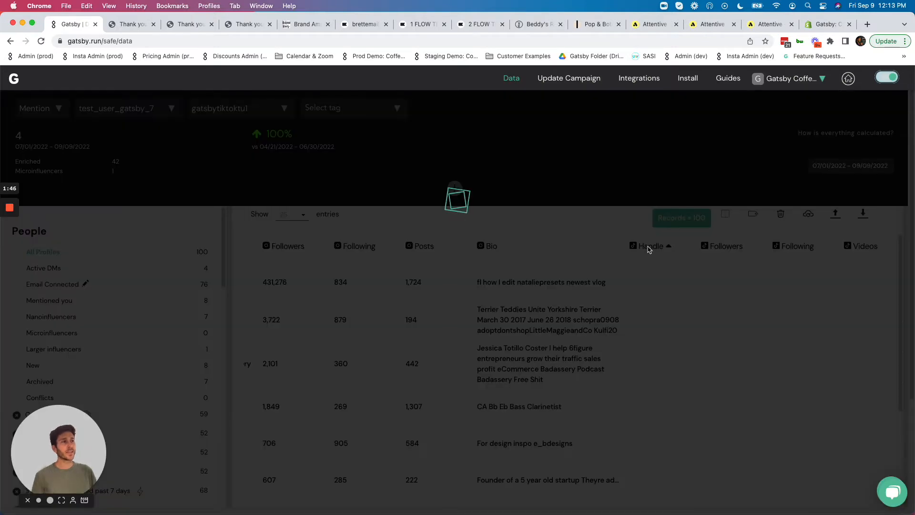
pyautogui.click(649, 246)
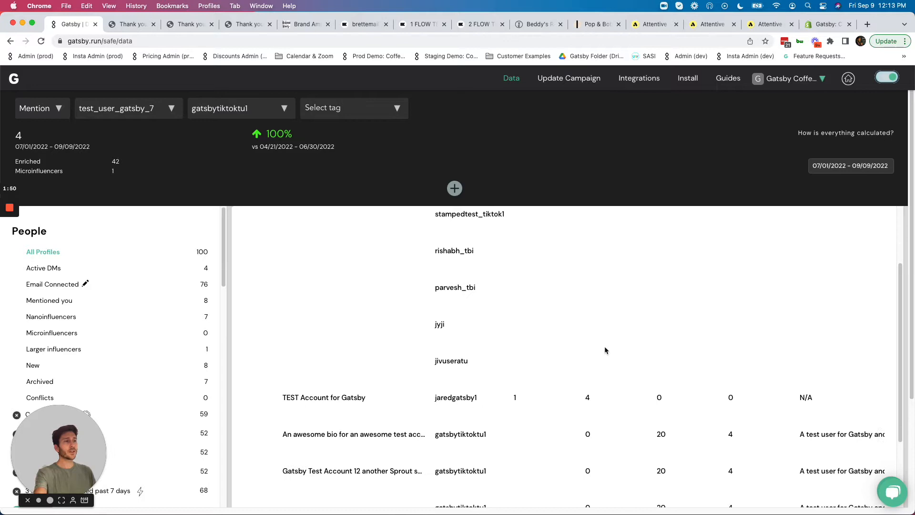
pyautogui.scroll(3)
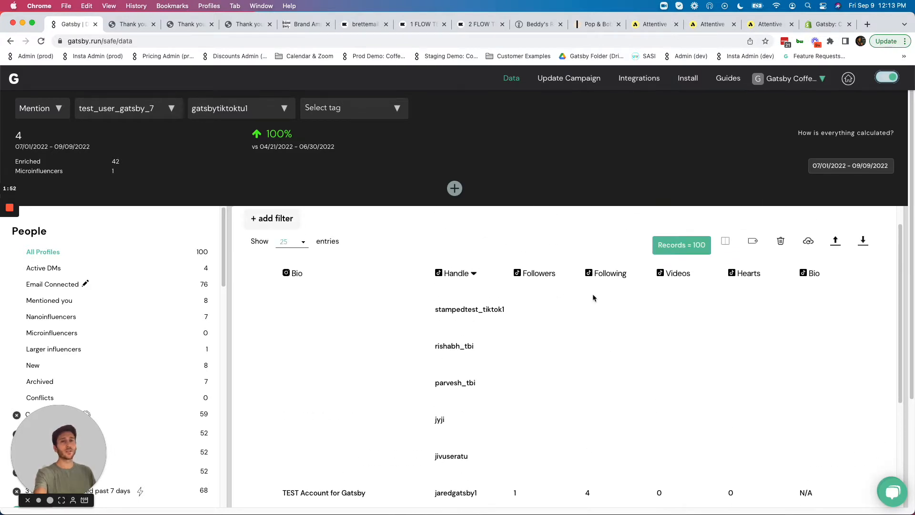
pyautogui.hscroll(3)
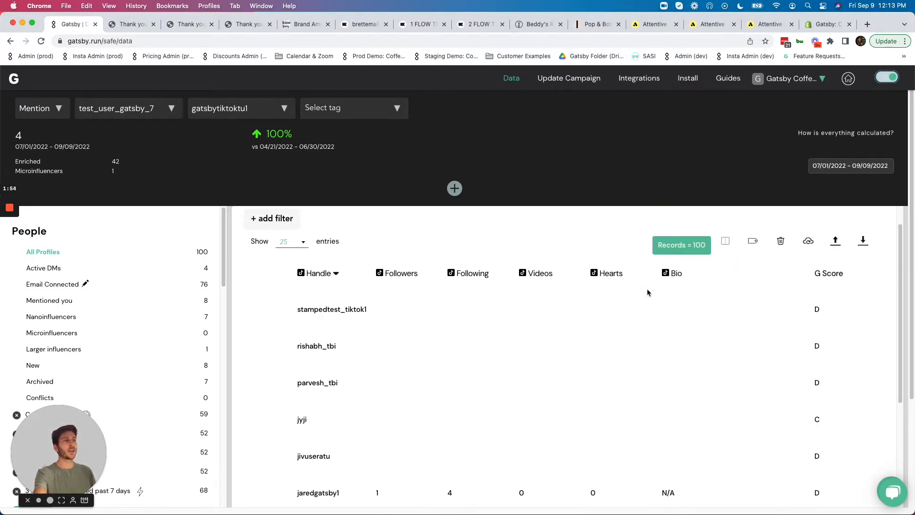
pyautogui.hscroll(3)
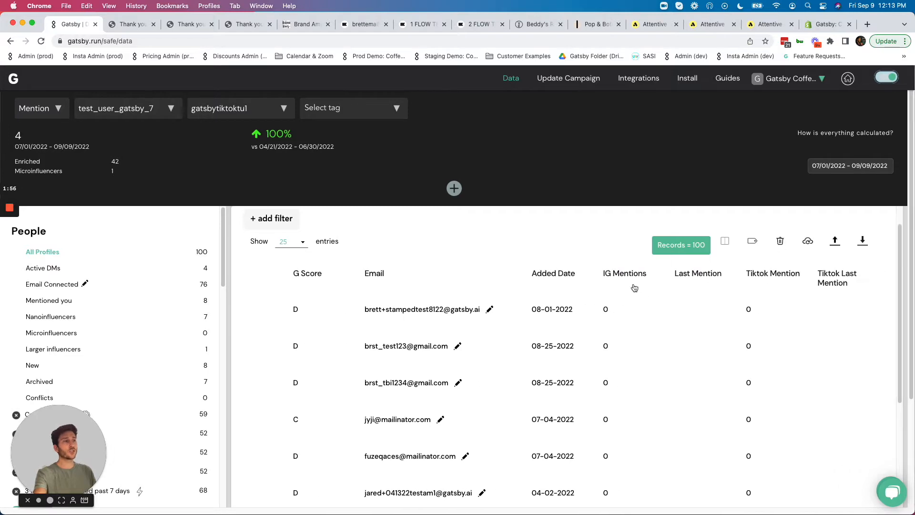
# Step: Show the Your Mentions list of TikTok posts and preview one mention
pyautogui.click(624, 274)
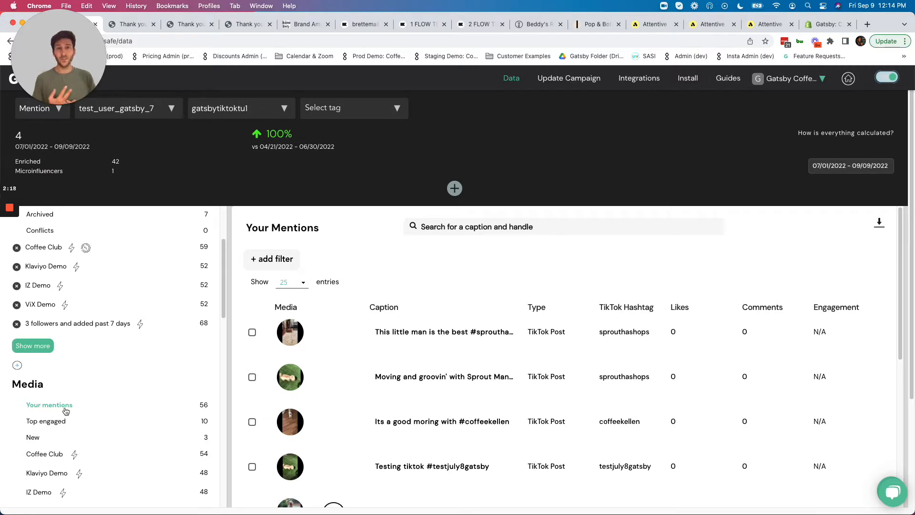
pyautogui.moveTo(280, 386)
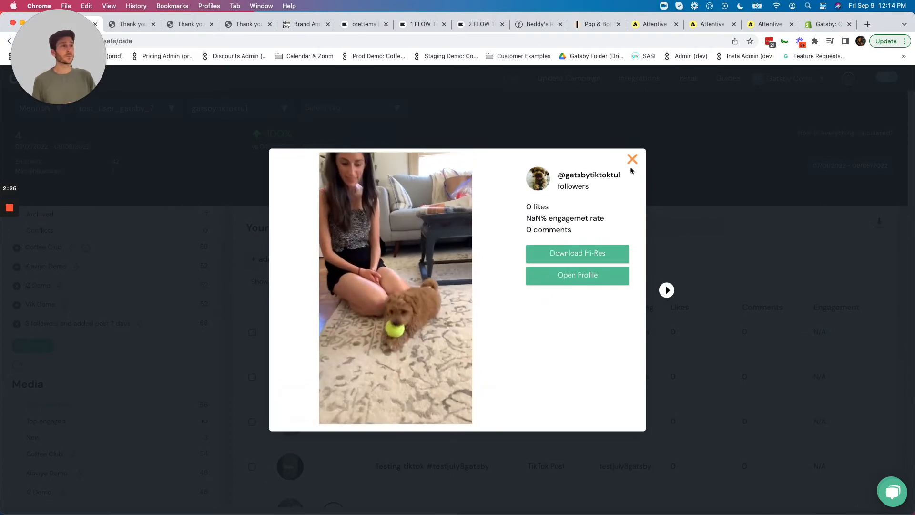
pyautogui.click(632, 159)
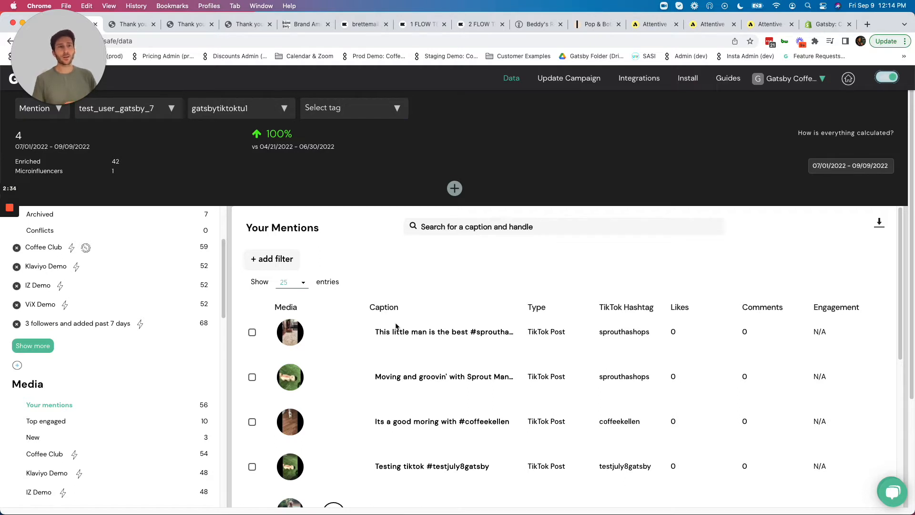
pyautogui.moveTo(251, 297)
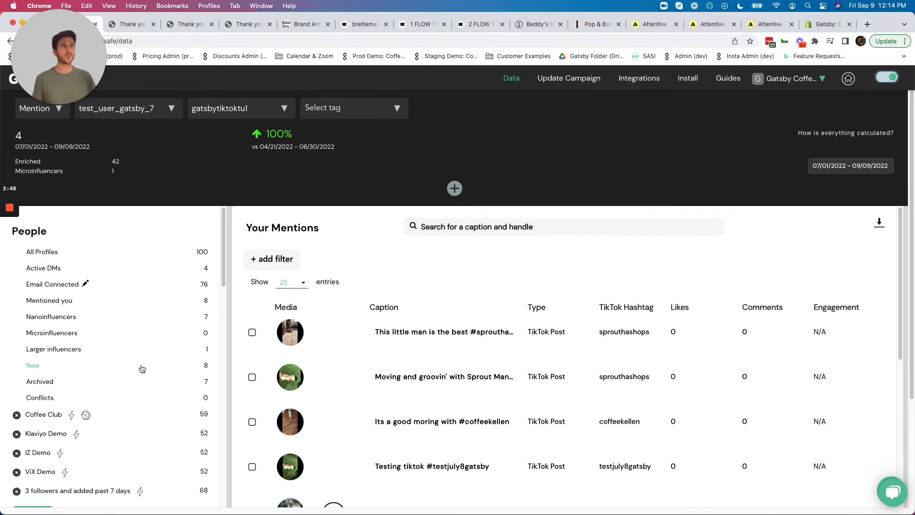
pyautogui.moveTo(217, 317)
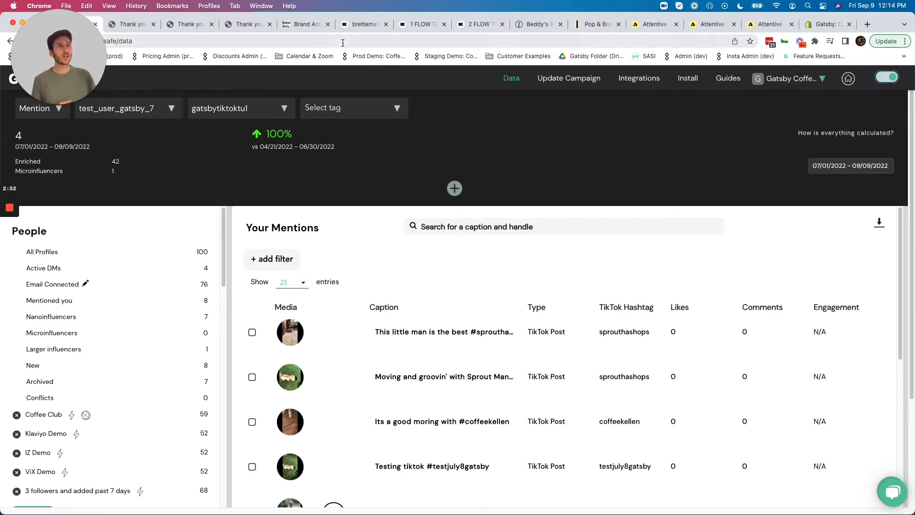
# Step: Review the Klaviyo profile's Gatsby Instagram custom properties and Mentioned You activity
pyautogui.click(362, 24)
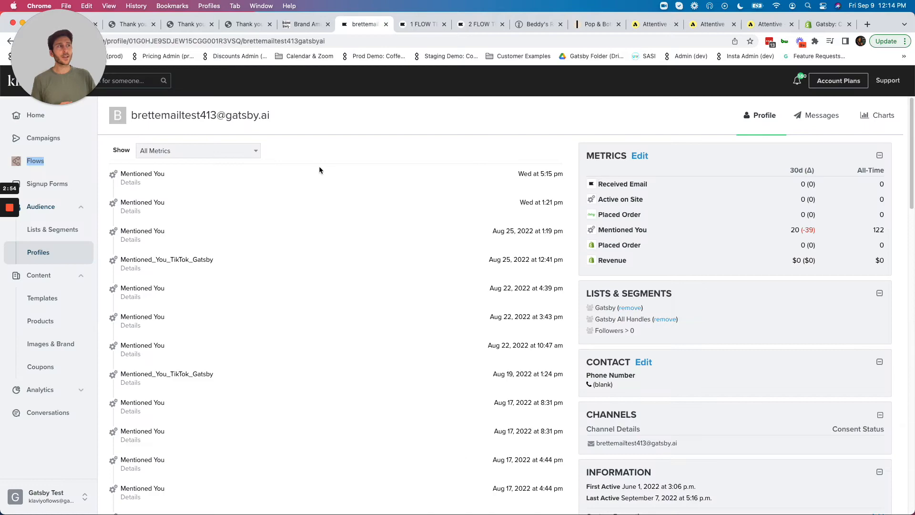
pyautogui.moveTo(199, 144)
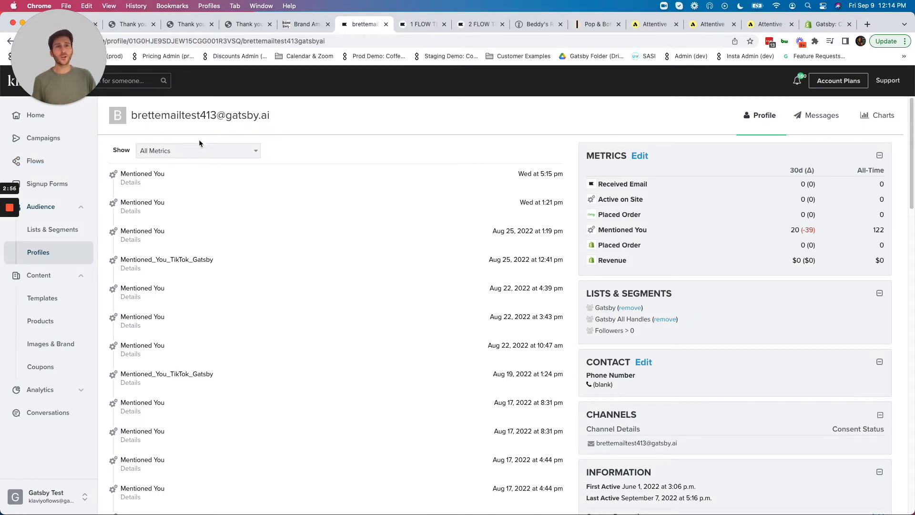
pyautogui.scroll(-3)
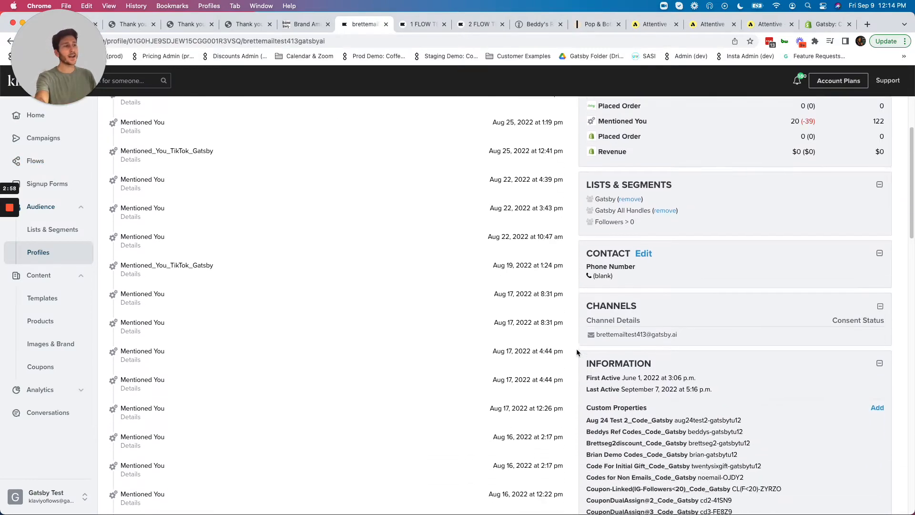
pyautogui.scroll(-3)
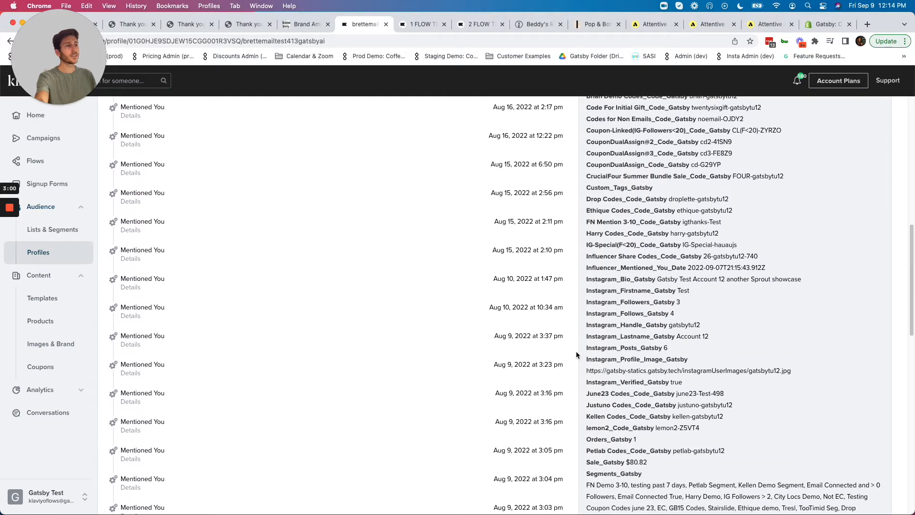
pyautogui.scroll(-3)
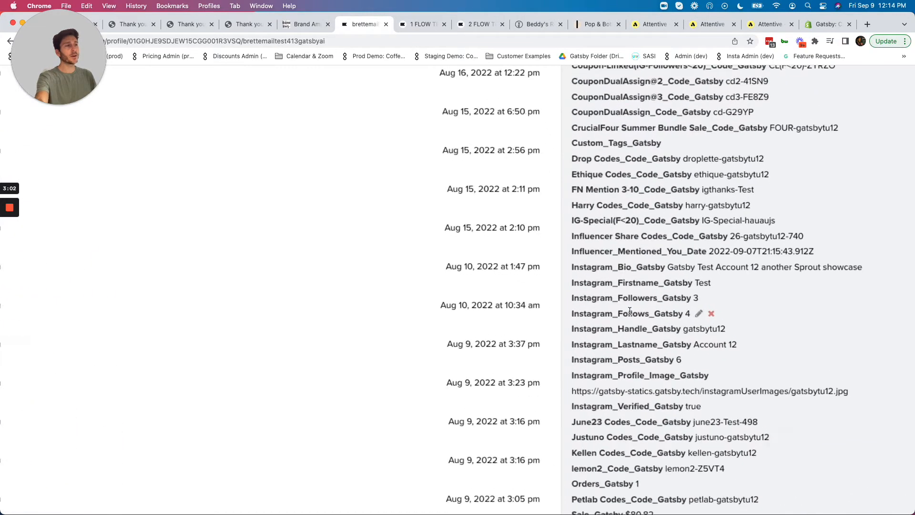
pyautogui.scroll(-3)
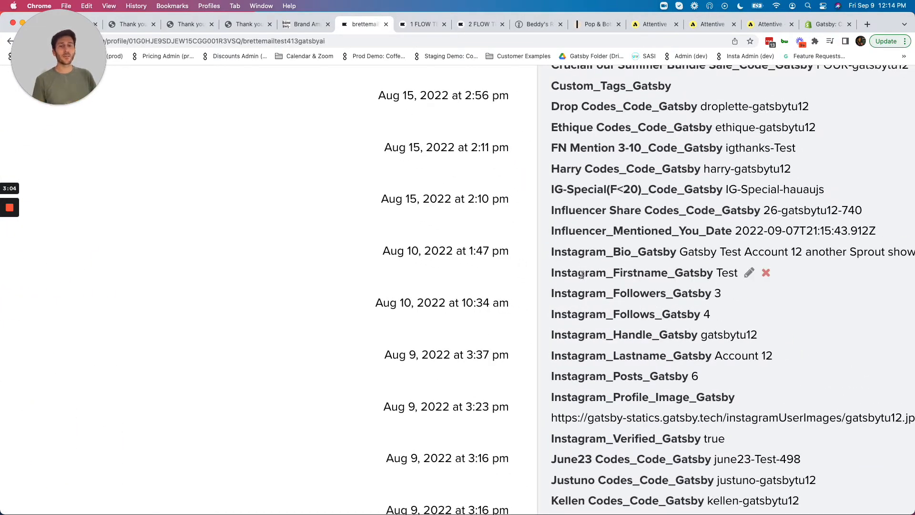
pyautogui.moveTo(632, 355)
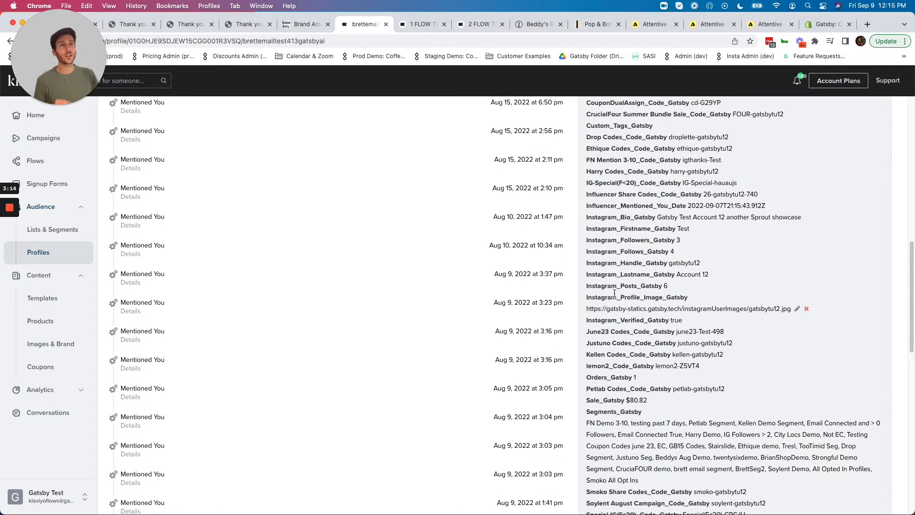
pyautogui.moveTo(612, 285)
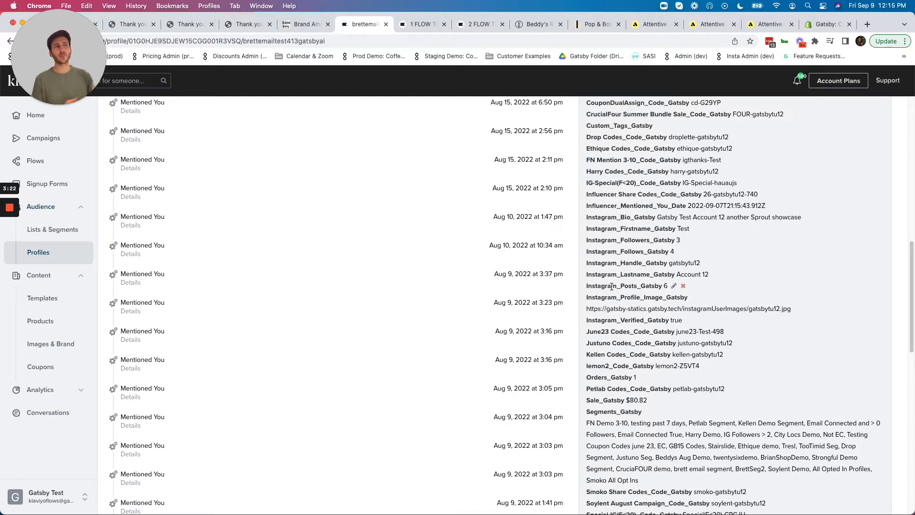
pyautogui.scroll(3)
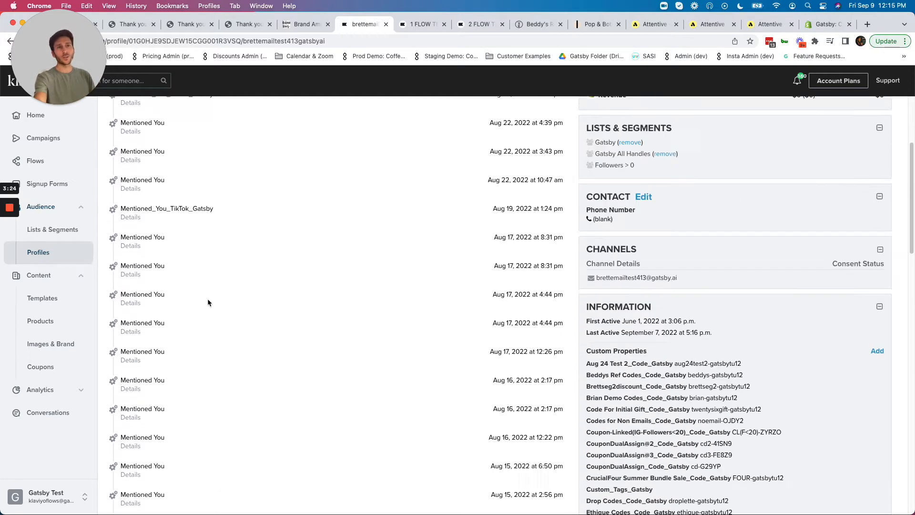
pyautogui.scroll(3)
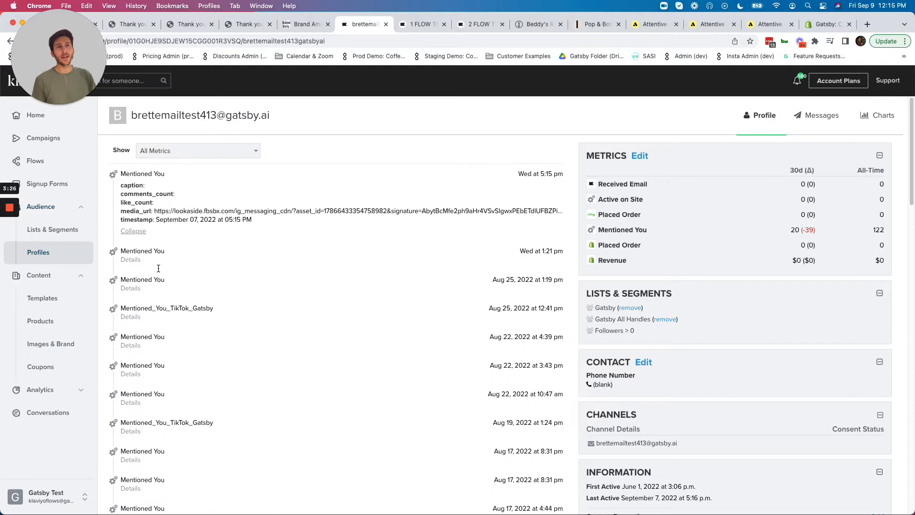
# Step: Expand media and timestamp details of the recent Mentioned You events, then go to Beddy's rewards
pyautogui.click(131, 259)
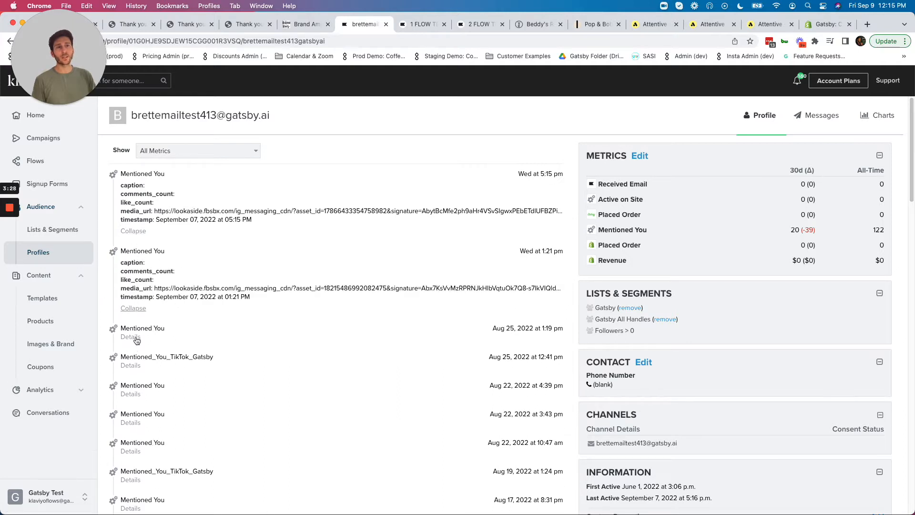
pyautogui.click(130, 337)
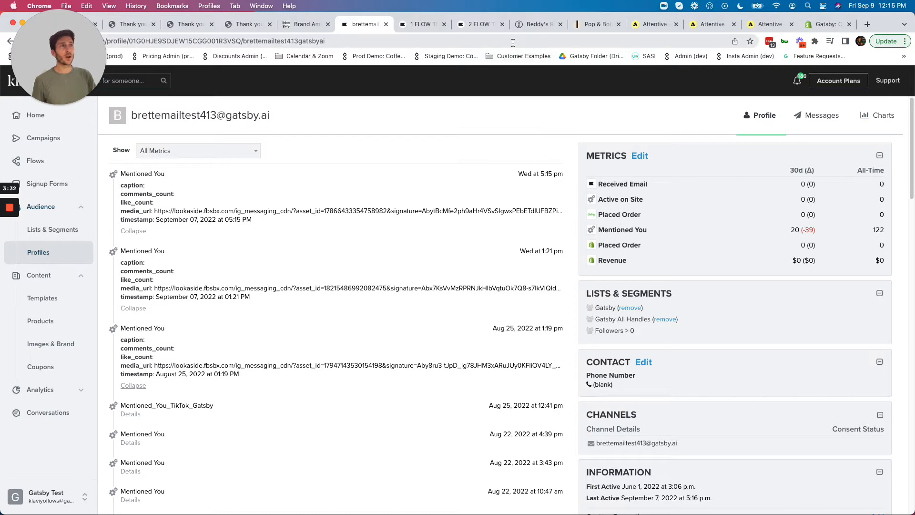
pyautogui.click(533, 24)
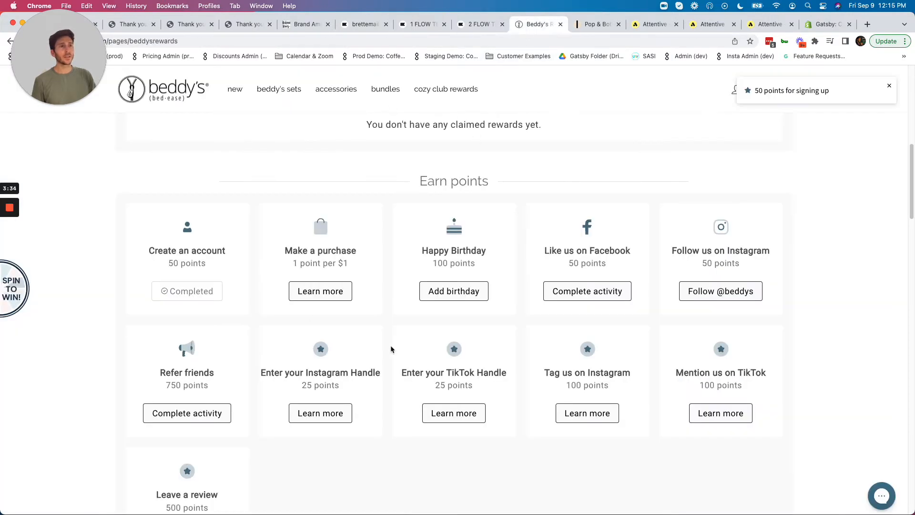
# Step: Look over Beddy's Instagram and TikTok handle and mention rewards, then bring up Pop & Bottle
pyautogui.scroll(-3)
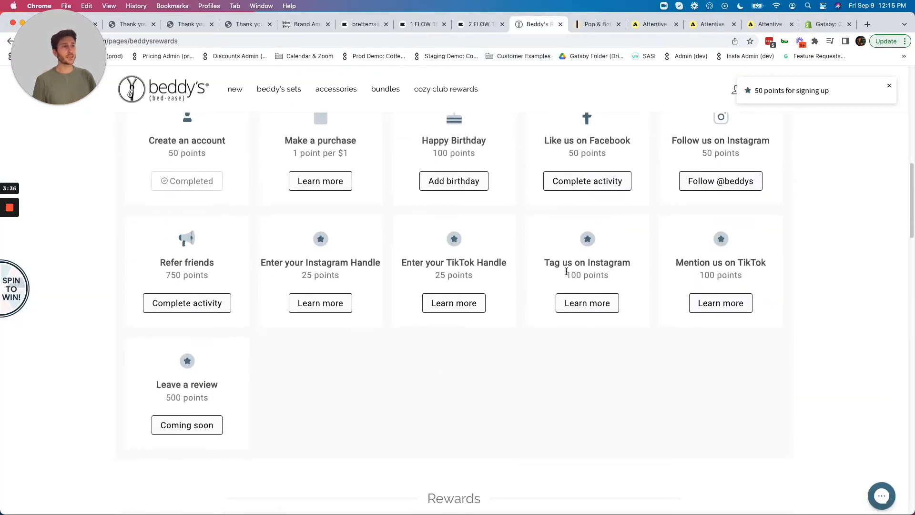
pyautogui.moveTo(586, 303)
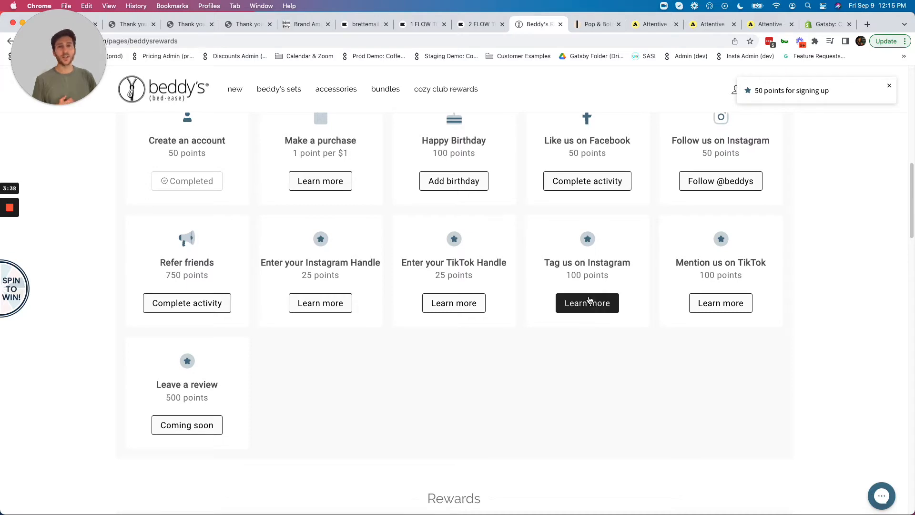
pyautogui.moveTo(605, 11)
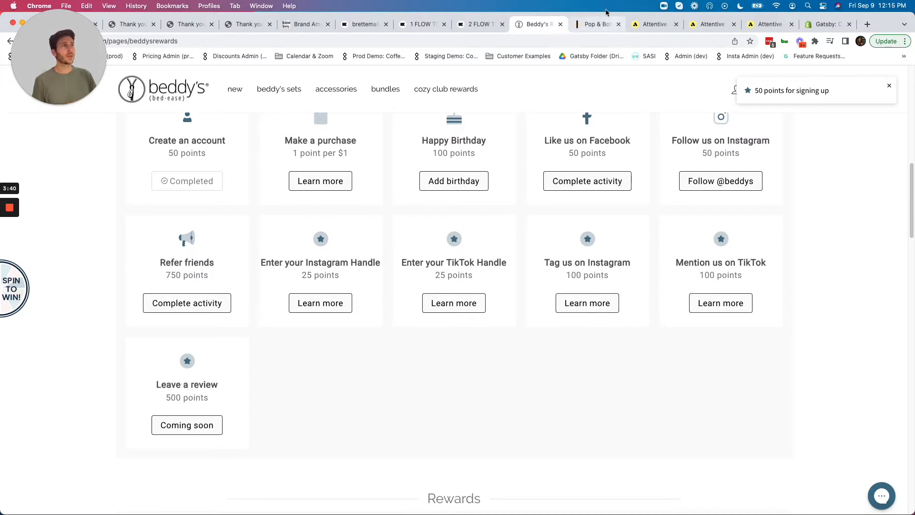
pyautogui.click(596, 24)
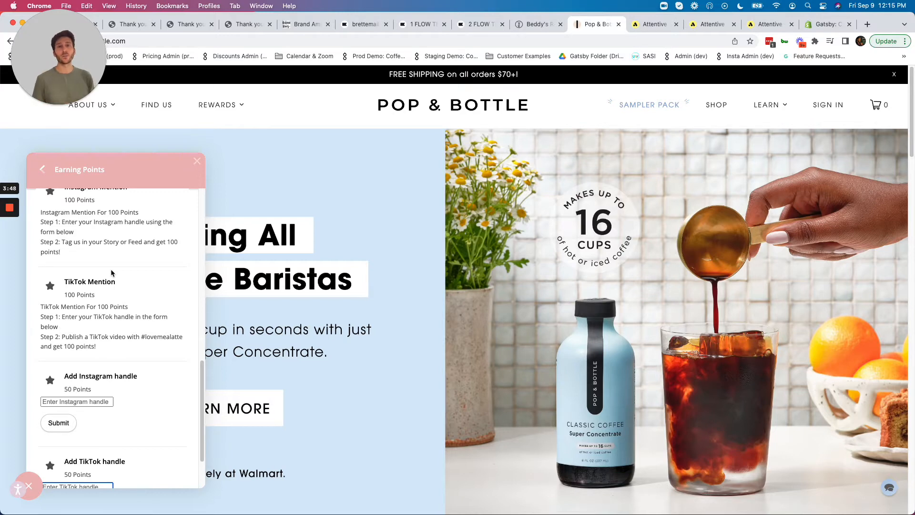
pyautogui.moveTo(645, 30)
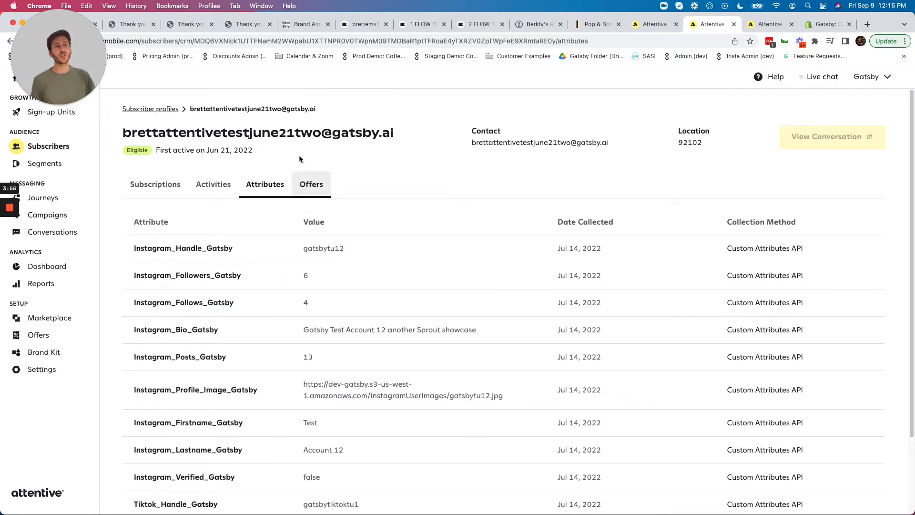
# Step: Review Attentive's active Mentioned You text journey, then move to the Gatsby test Instagram profile
pyautogui.click(212, 183)
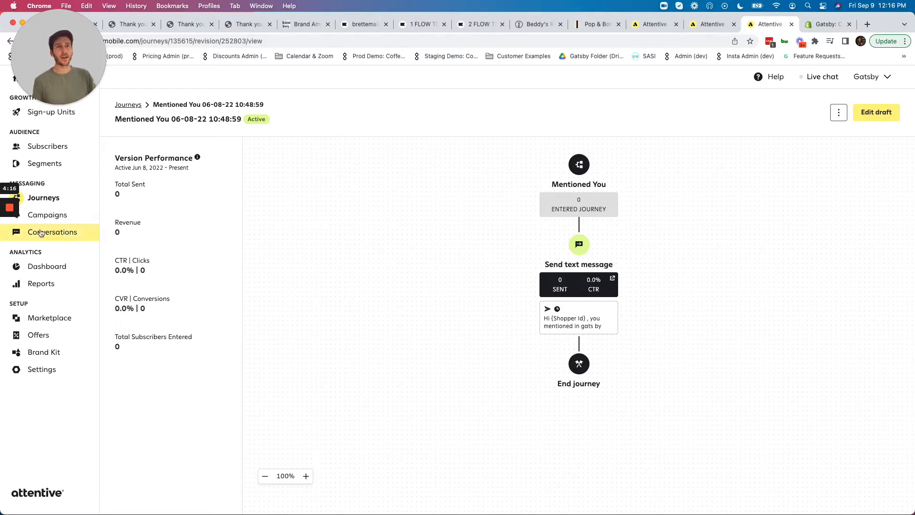
pyautogui.click(829, 24)
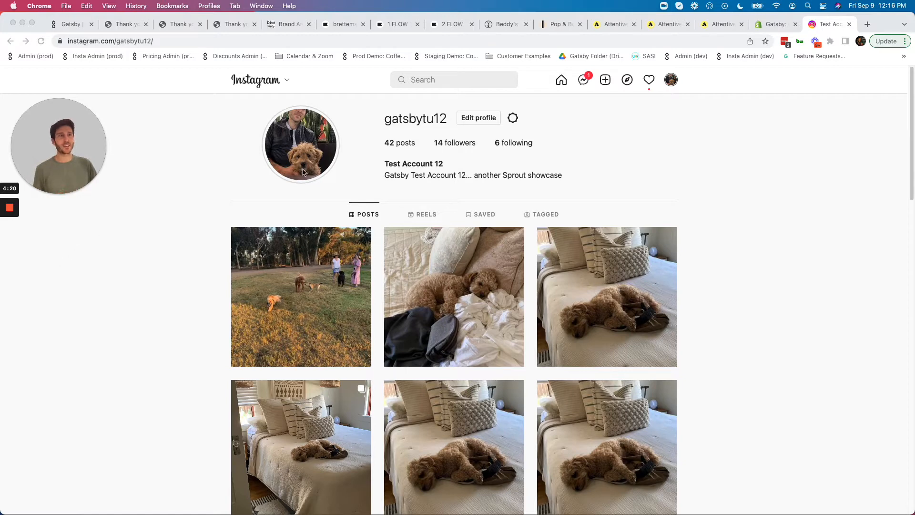
pyautogui.scroll(-3)
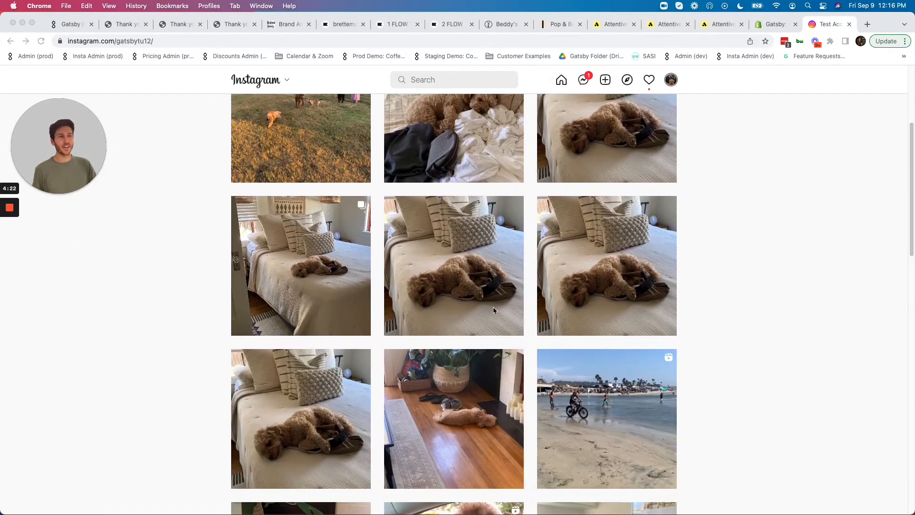
pyautogui.scroll(3)
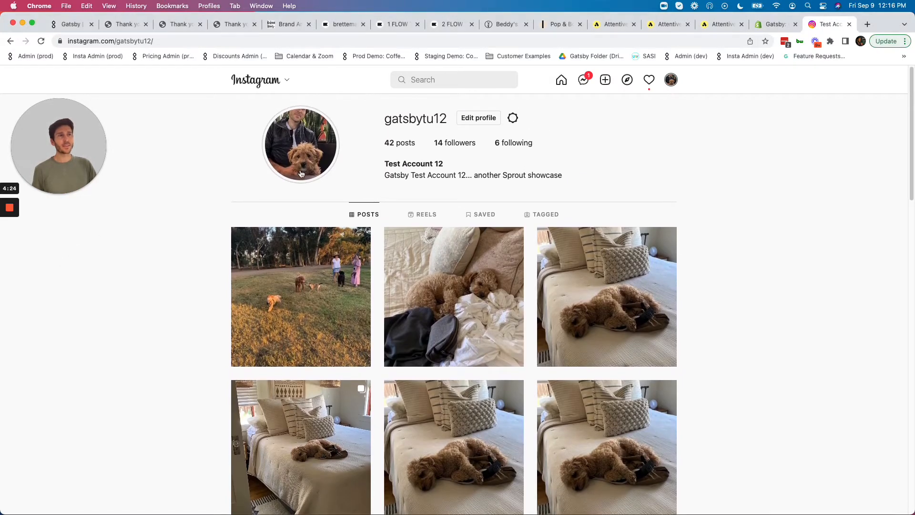
pyautogui.click(300, 144)
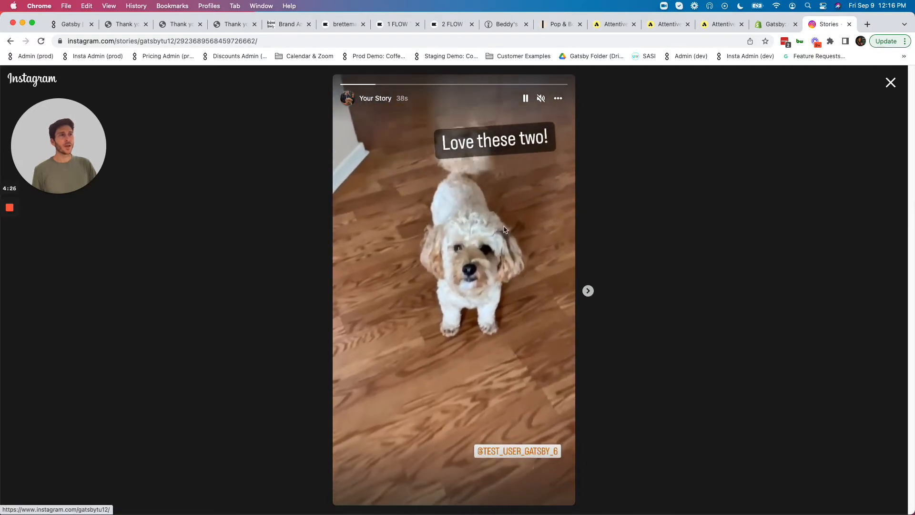
pyautogui.click(523, 98)
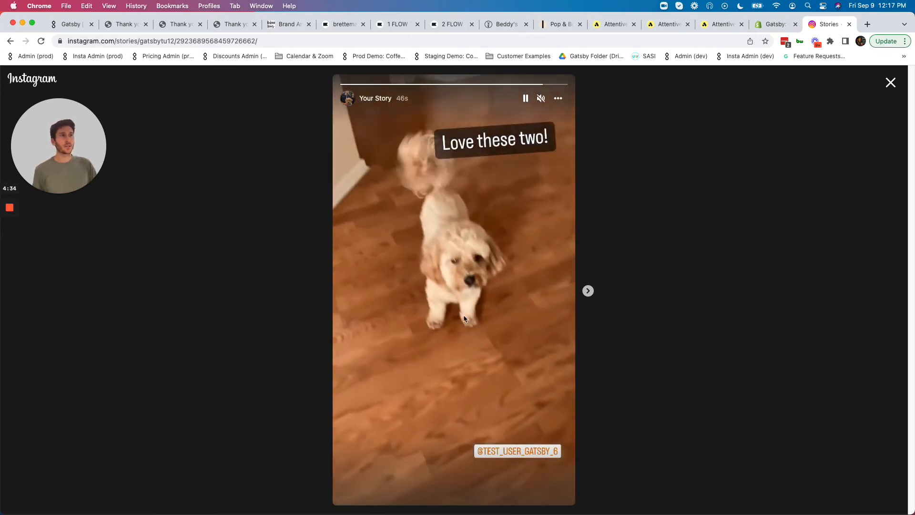
pyautogui.click(890, 82)
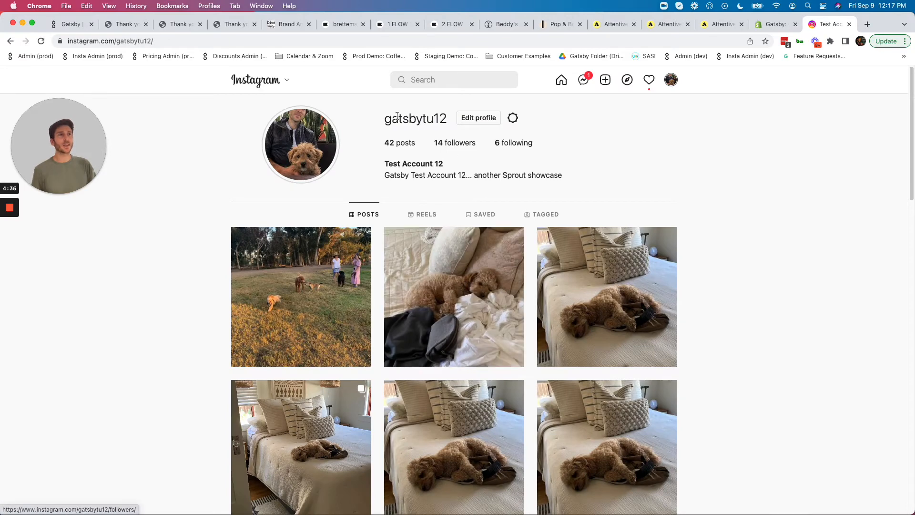
pyautogui.click(69, 24)
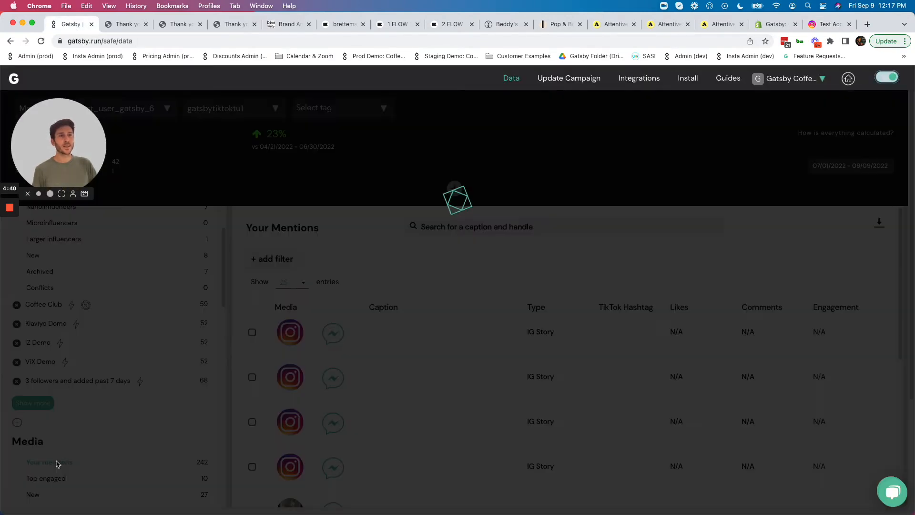
pyautogui.moveTo(163, 425)
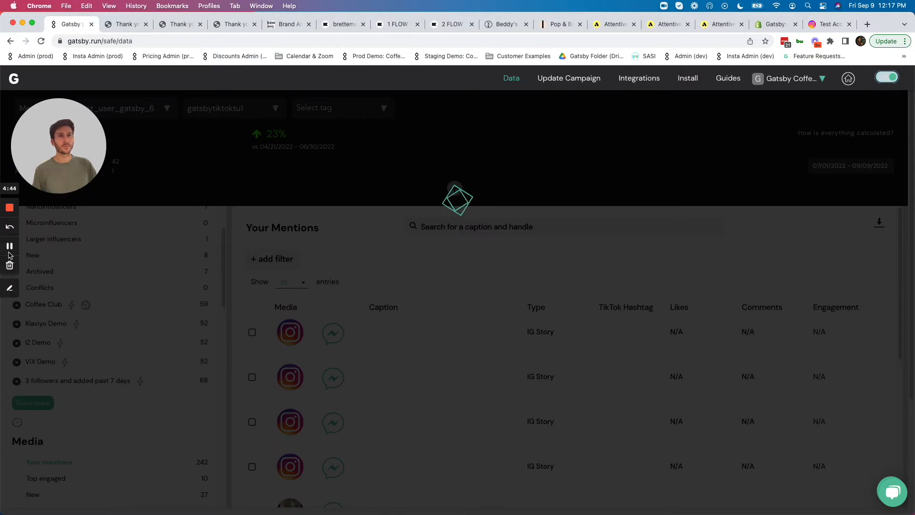
pyautogui.moveTo(290, 332)
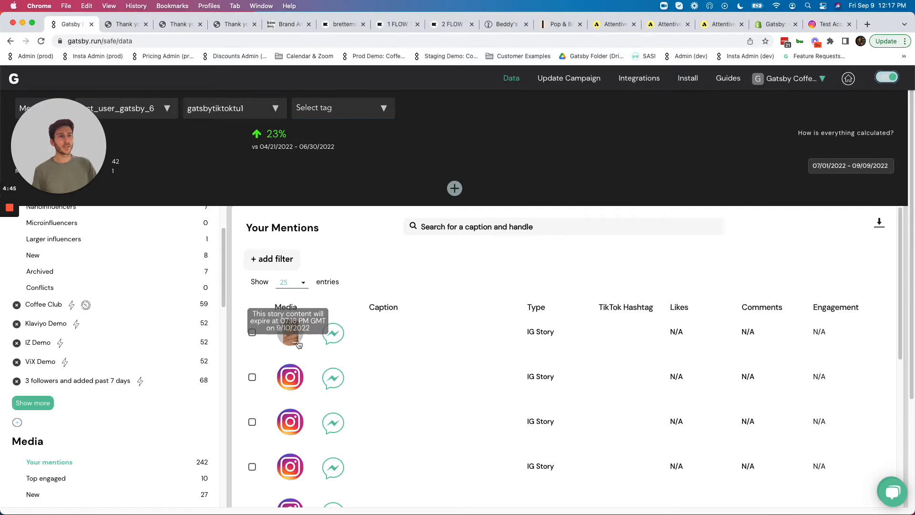
pyautogui.click(290, 331)
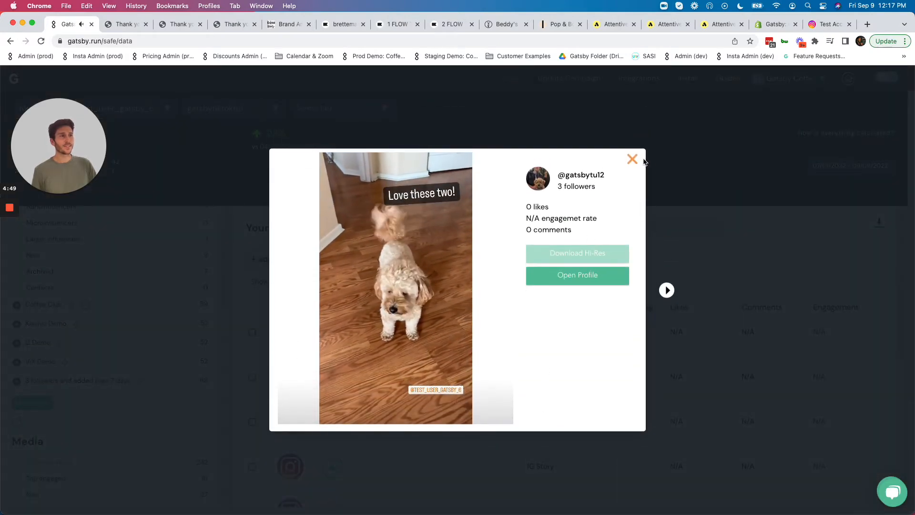
pyautogui.click(631, 160)
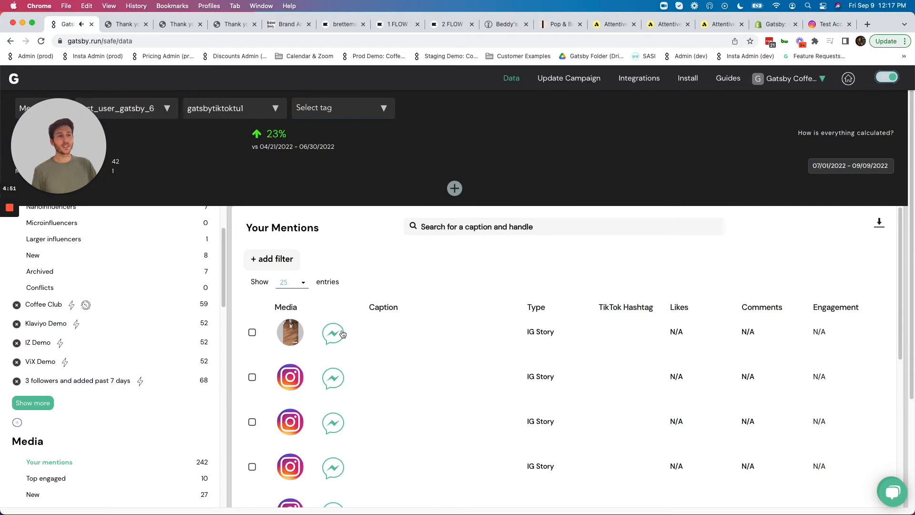
pyautogui.click(333, 333)
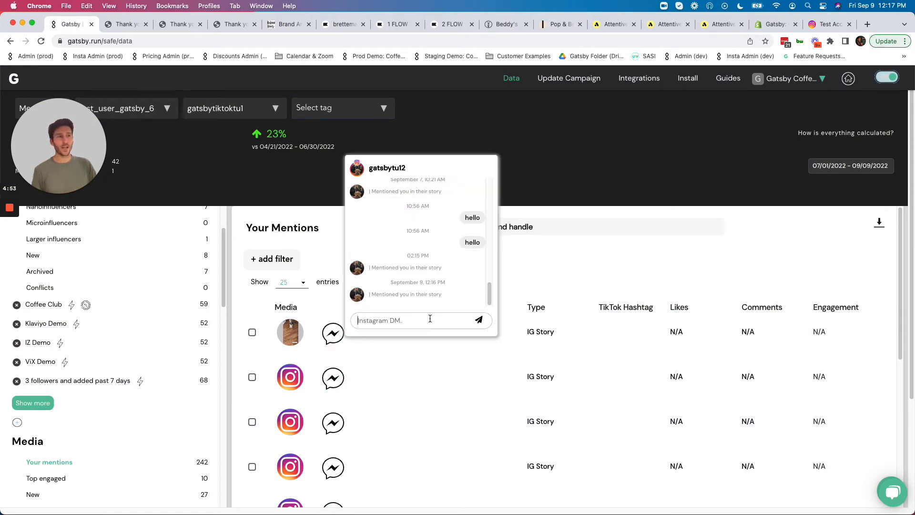
pyautogui.write('Love this')
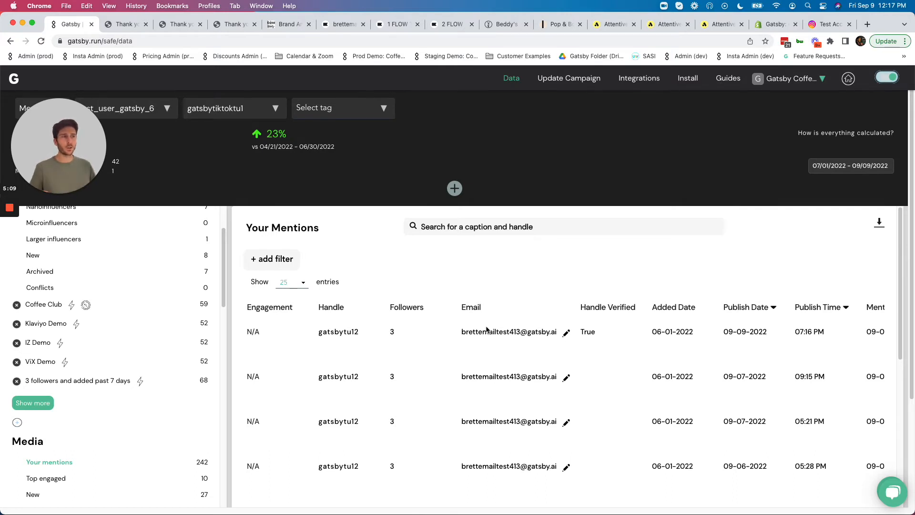
pyautogui.moveTo(607, 320)
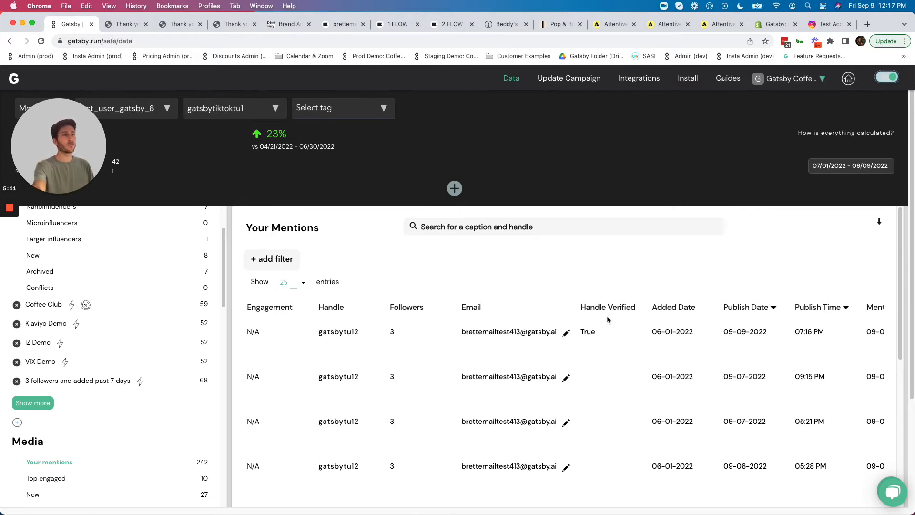
pyautogui.hscroll(3)
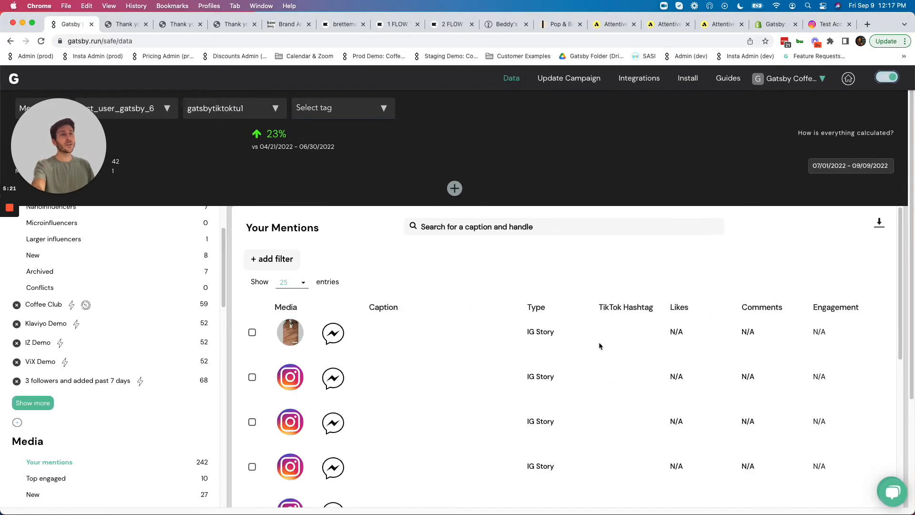
pyautogui.moveTo(327, 324)
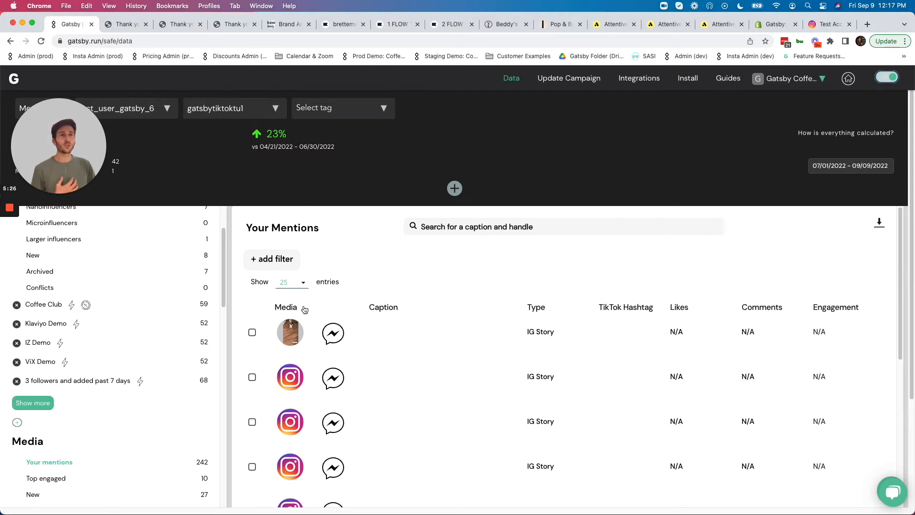
pyautogui.moveTo(237, 303)
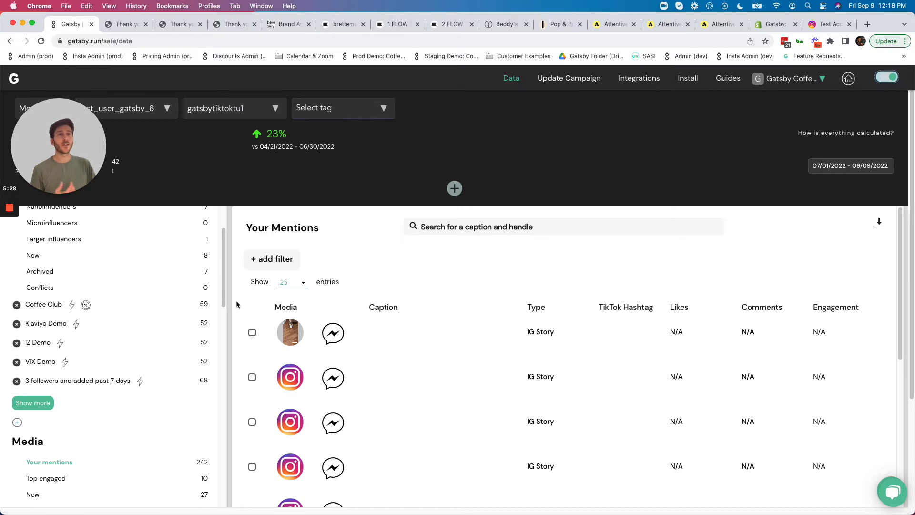
pyautogui.moveTo(10, 246)
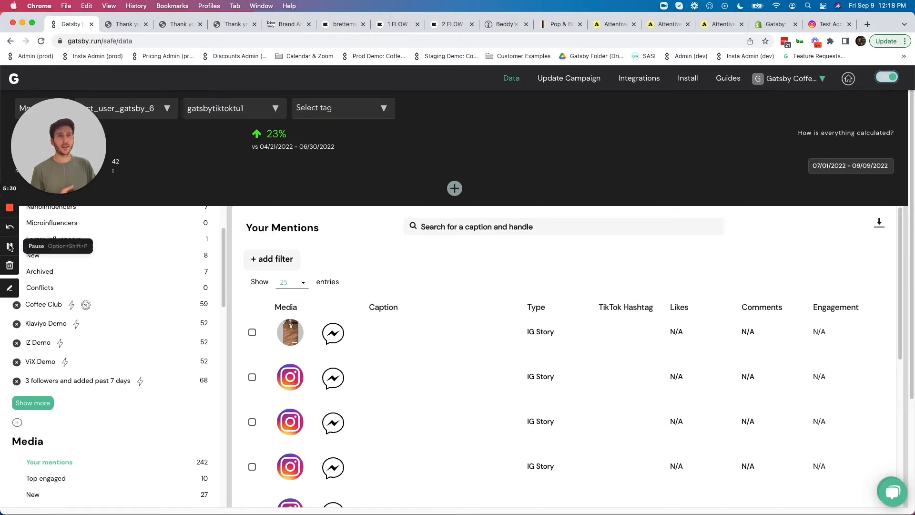
# Step: Filter mentions to Media Type post and preview the Testing like counts 1 post
pyautogui.click(272, 259)
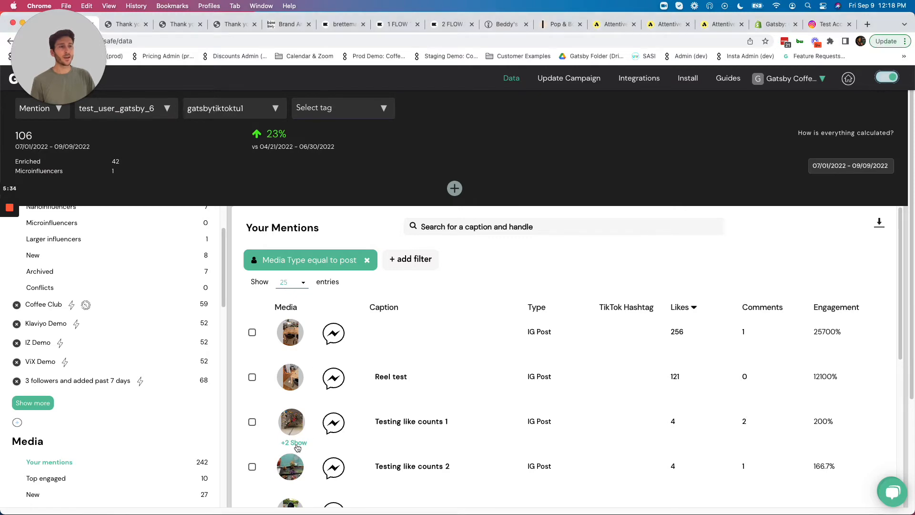
pyautogui.click(290, 422)
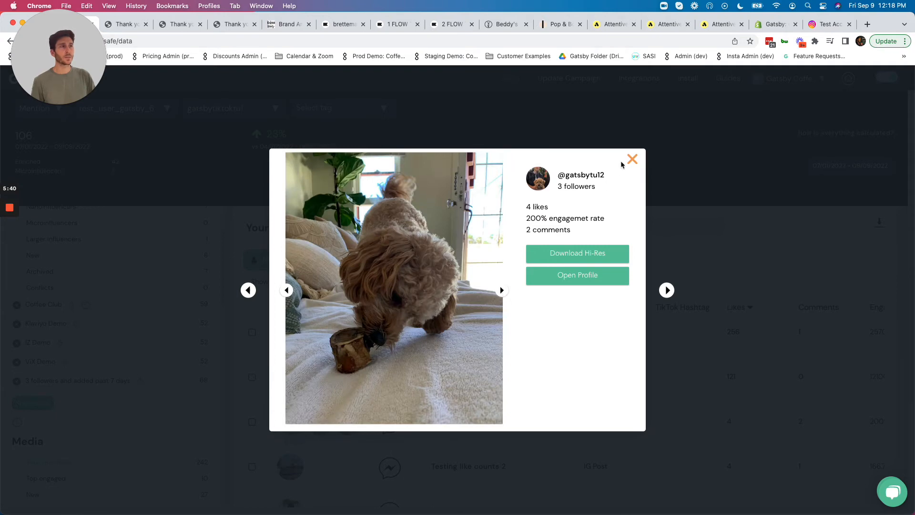
pyautogui.click(632, 159)
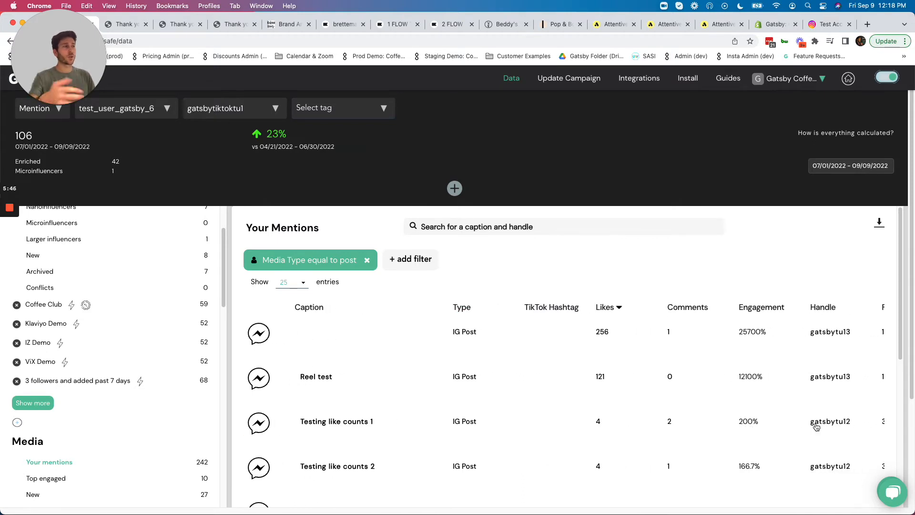
pyautogui.moveTo(578, 411)
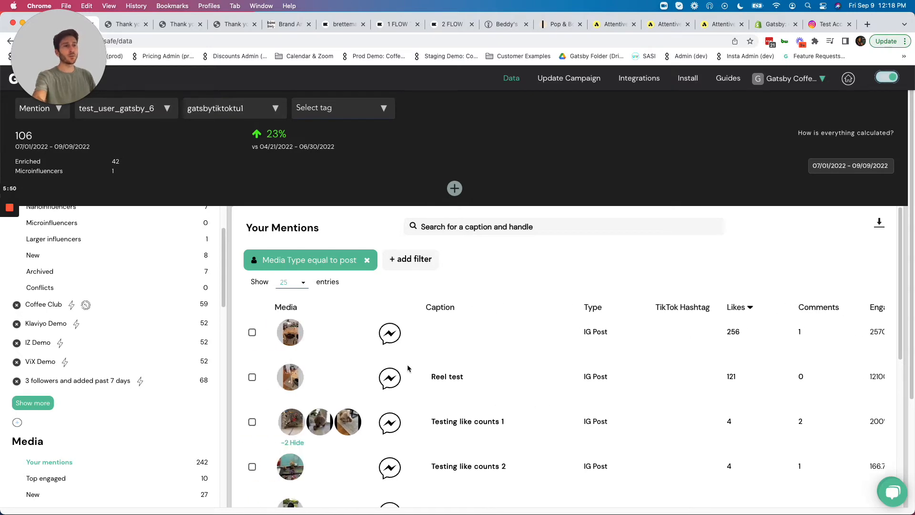
pyautogui.moveTo(279, 362)
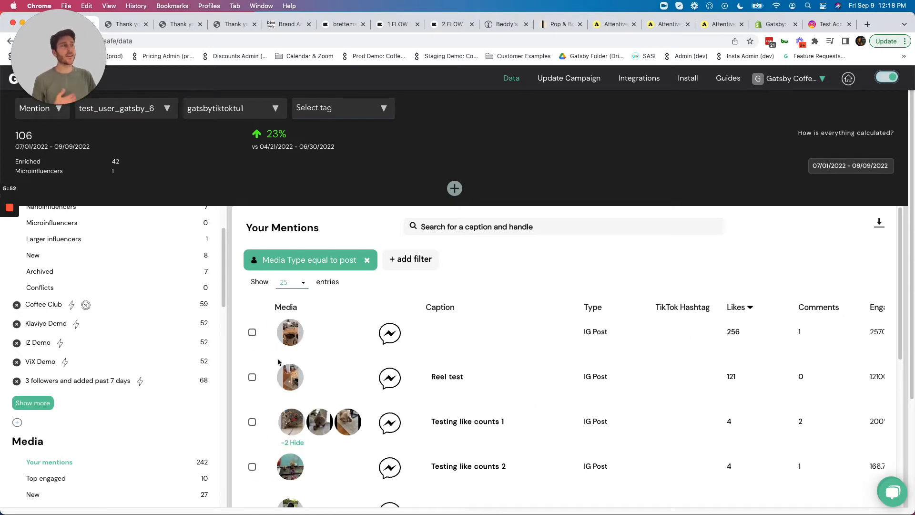
pyautogui.click(44, 304)
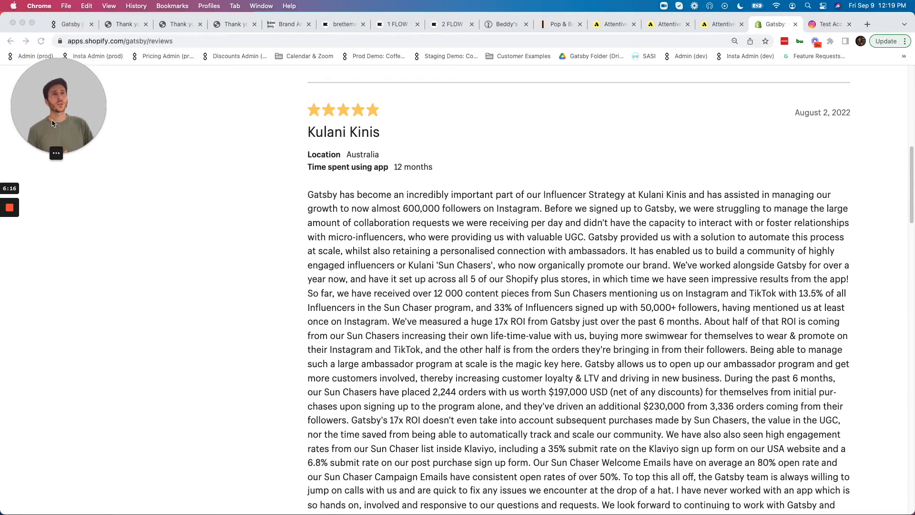
pyautogui.moveTo(114, 139)
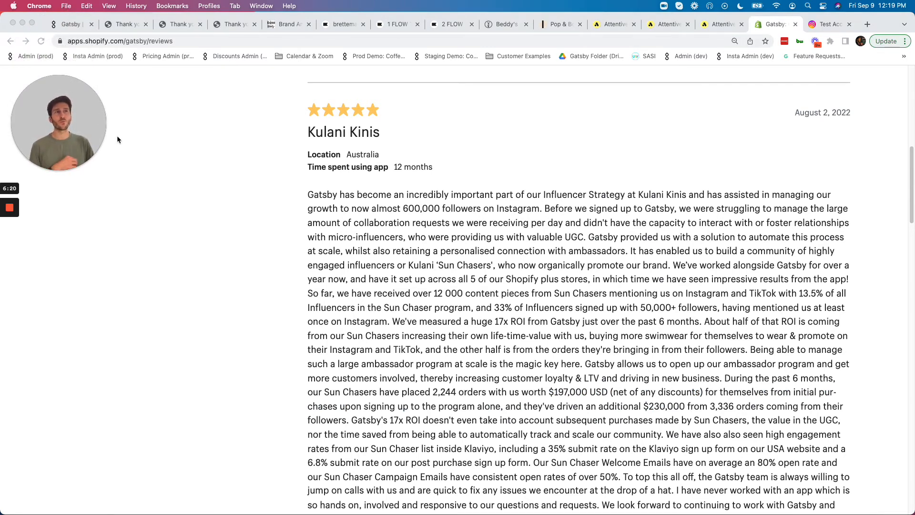
# Step: Return from the Shopify App Store review to the Klaviyo customer profile tab
pyautogui.click(343, 24)
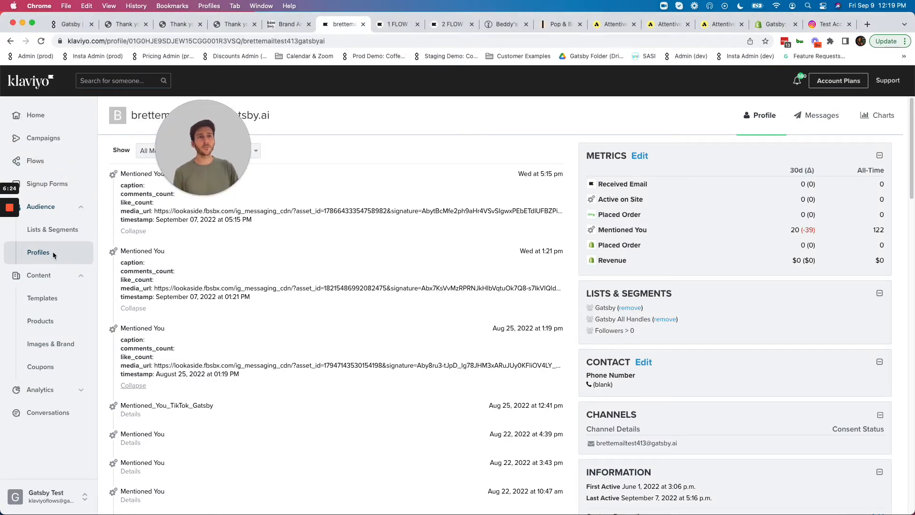
# Step: Reopen the test account's profile from Audience > Profiles so it shows 123 Mentioned You events
pyautogui.click(38, 251)
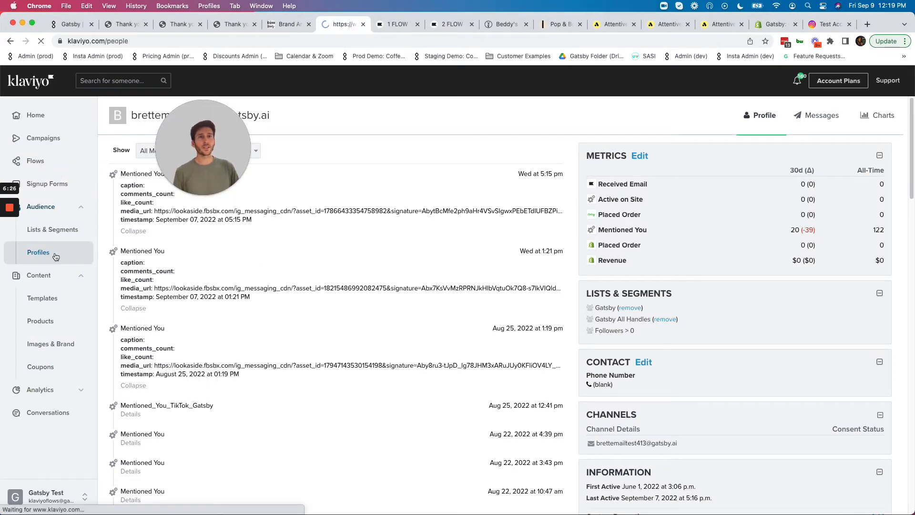
pyautogui.click(38, 251)
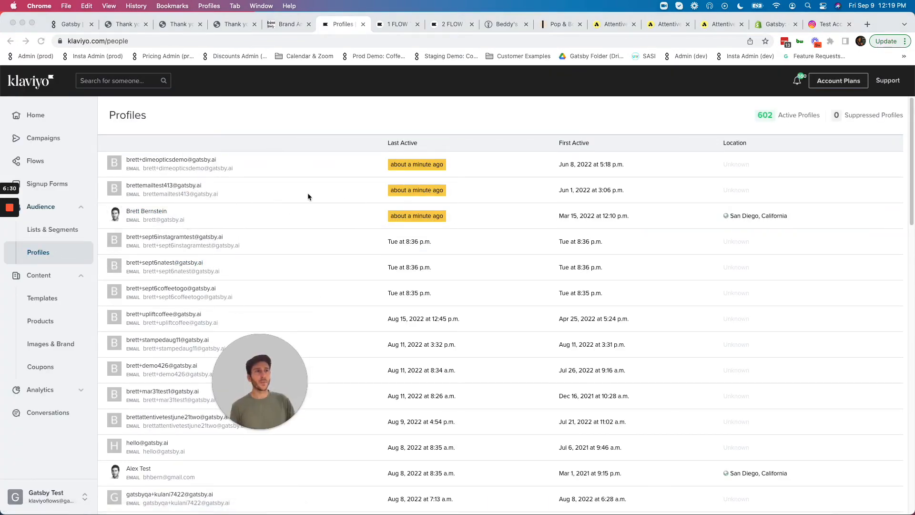
pyautogui.moveTo(177, 194)
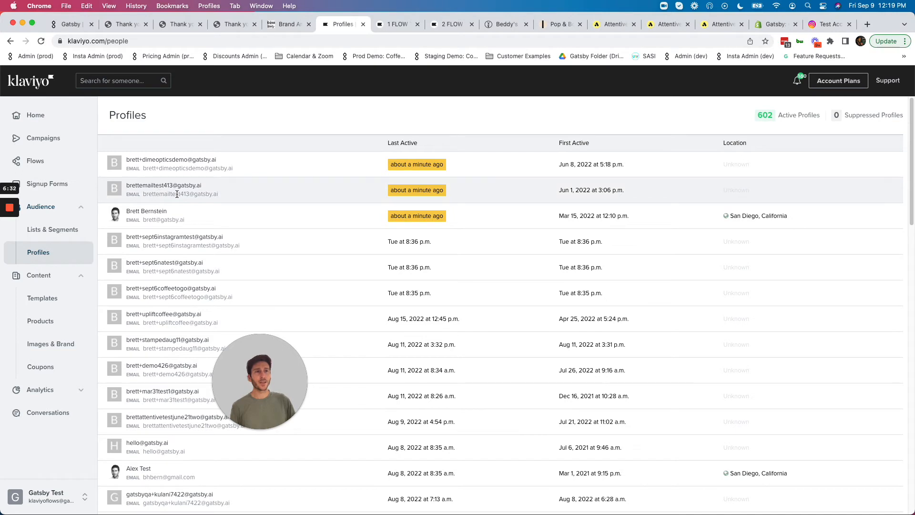
pyautogui.click(163, 185)
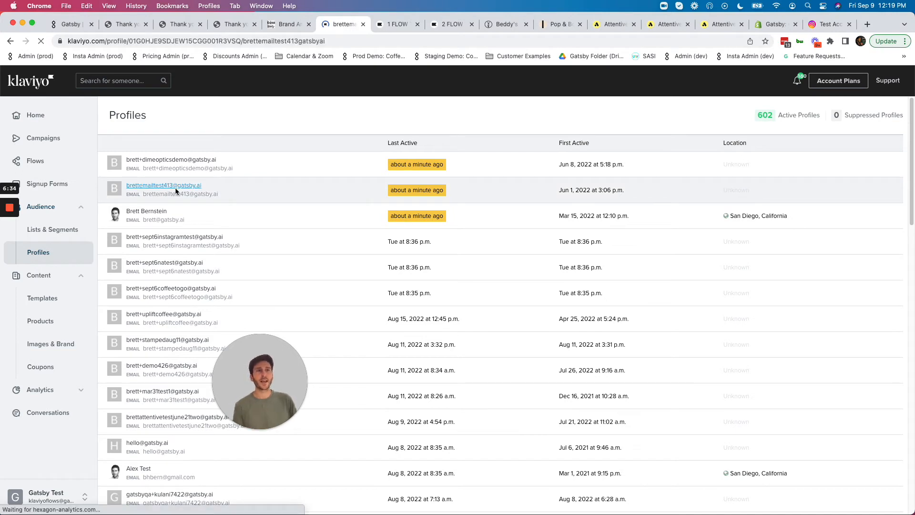
pyautogui.click(163, 185)
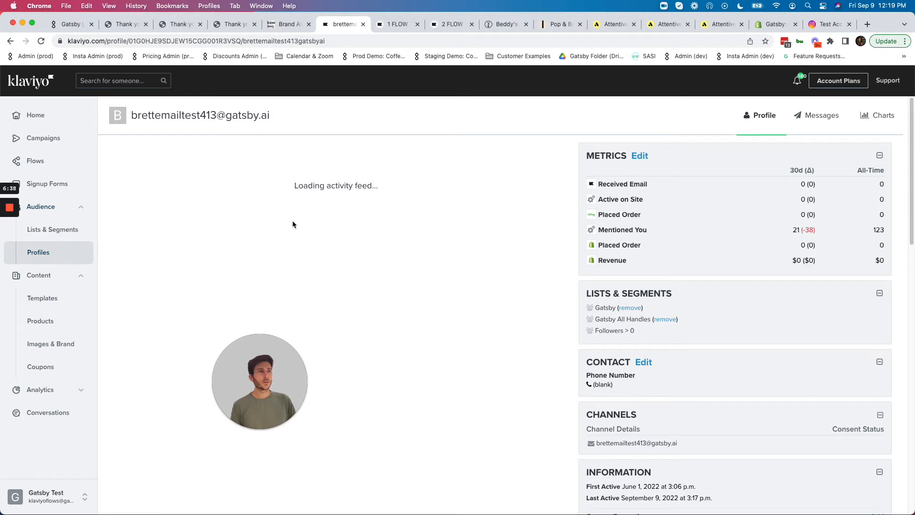
pyautogui.moveTo(236, 164)
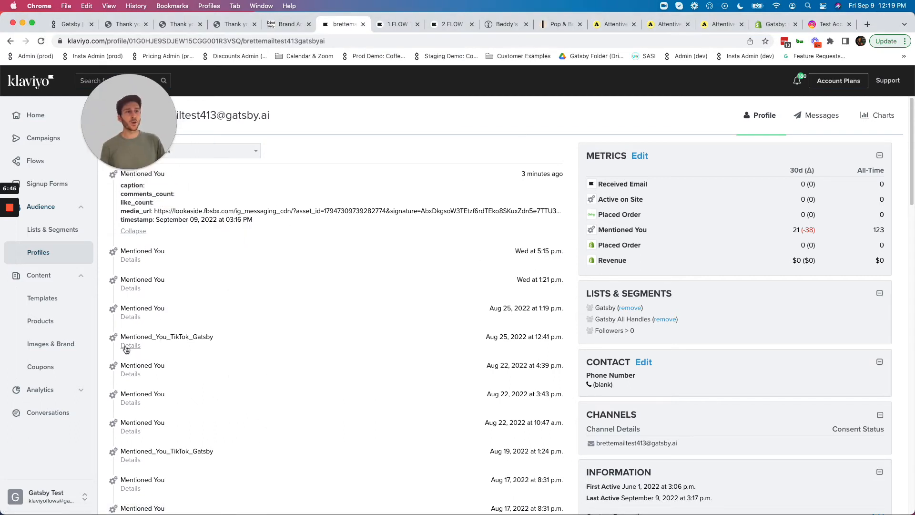
# Step: Expand the Mentioned_You_TikTok_Gatsby event to show its caption details
pyautogui.click(131, 345)
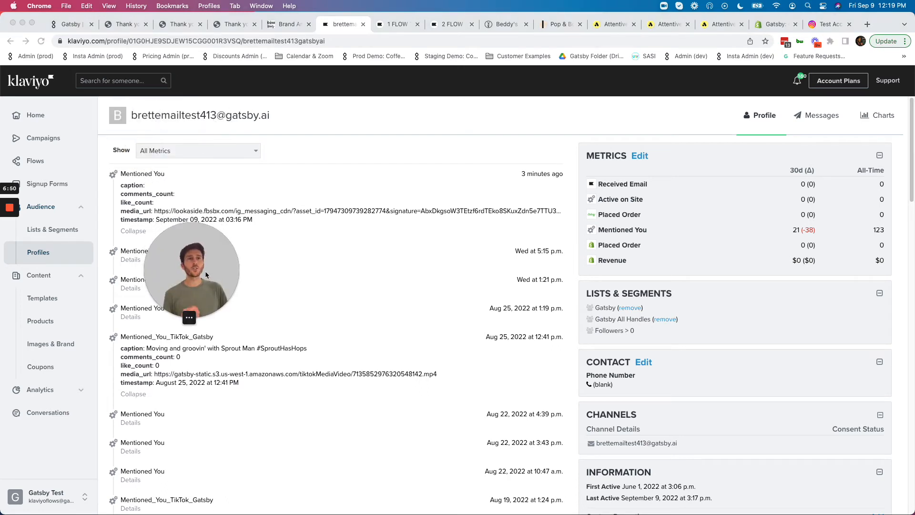
pyautogui.click(34, 160)
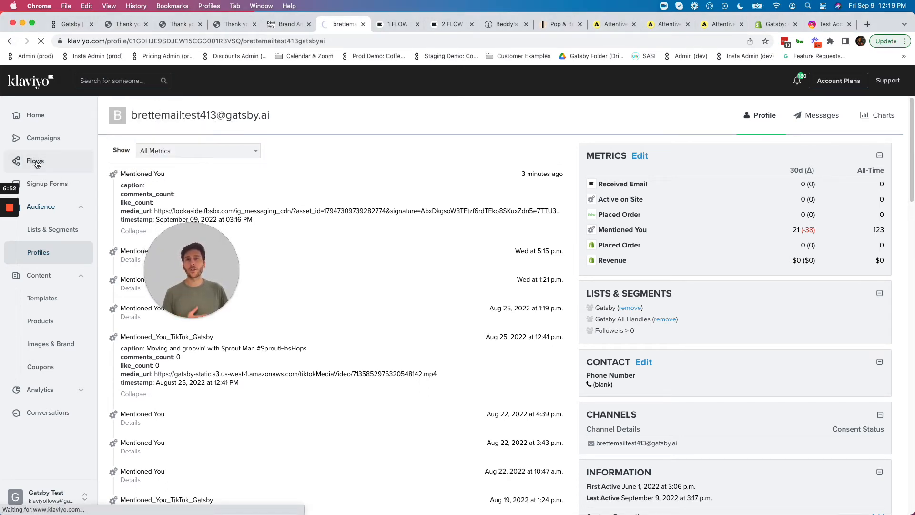
# Step: Go to the Gatsby ambassador flow and inspect its trigger and follower-count split
pyautogui.click(35, 160)
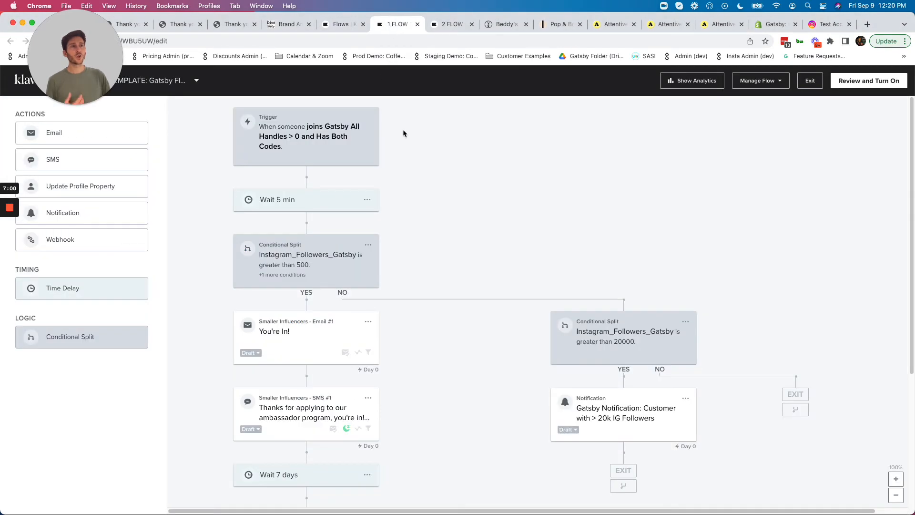
pyautogui.click(305, 136)
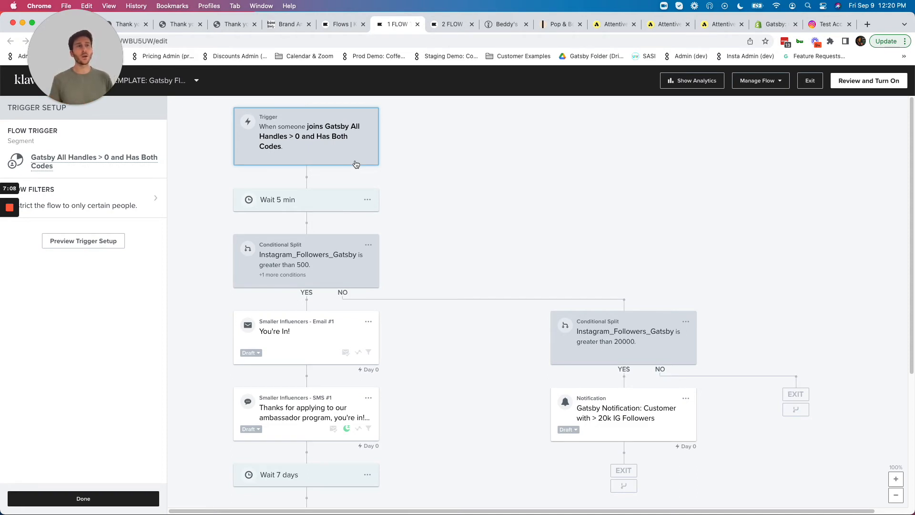
pyautogui.click(306, 253)
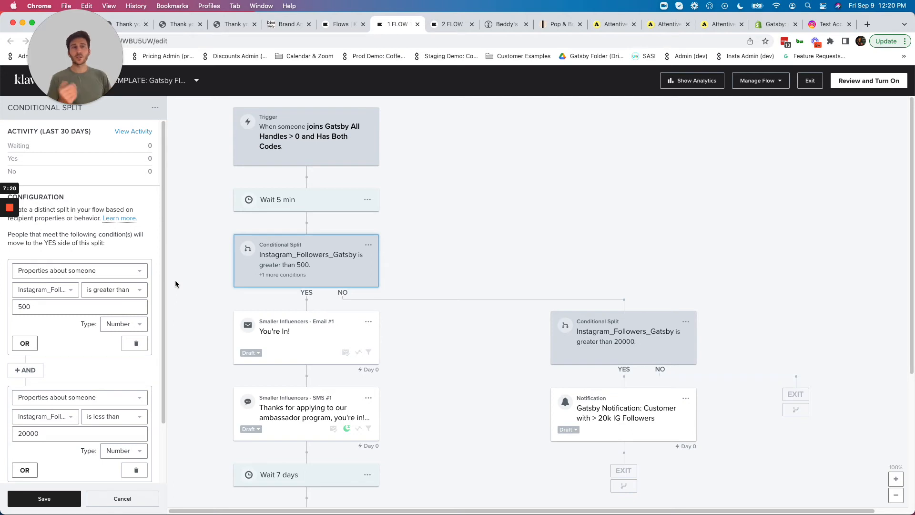
pyautogui.moveTo(252, 319)
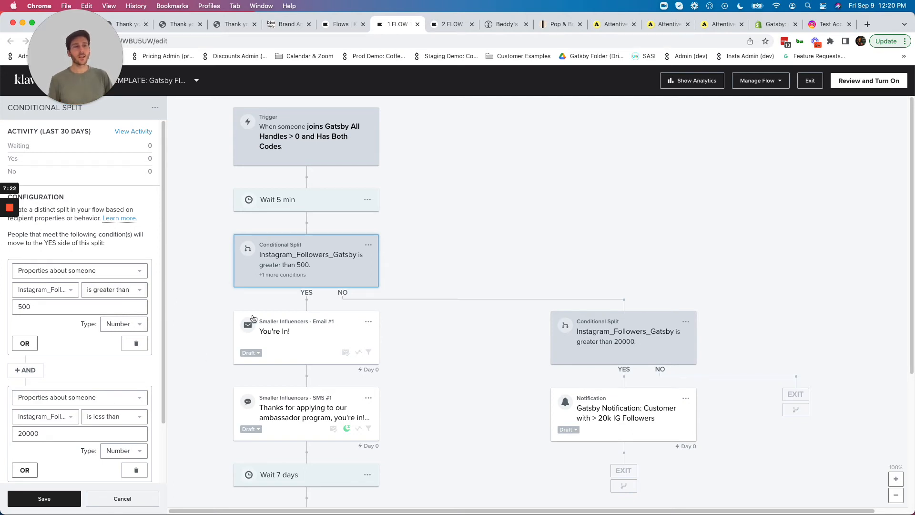
pyautogui.moveTo(287, 275)
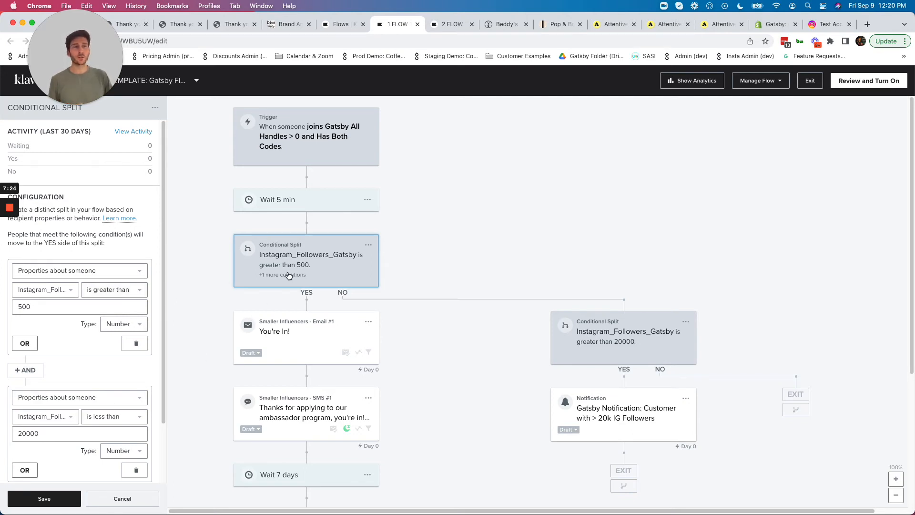
# Step: Preview the Smaller Influencers - Email #1 'You're In!' welcome email on the web
pyautogui.click(297, 330)
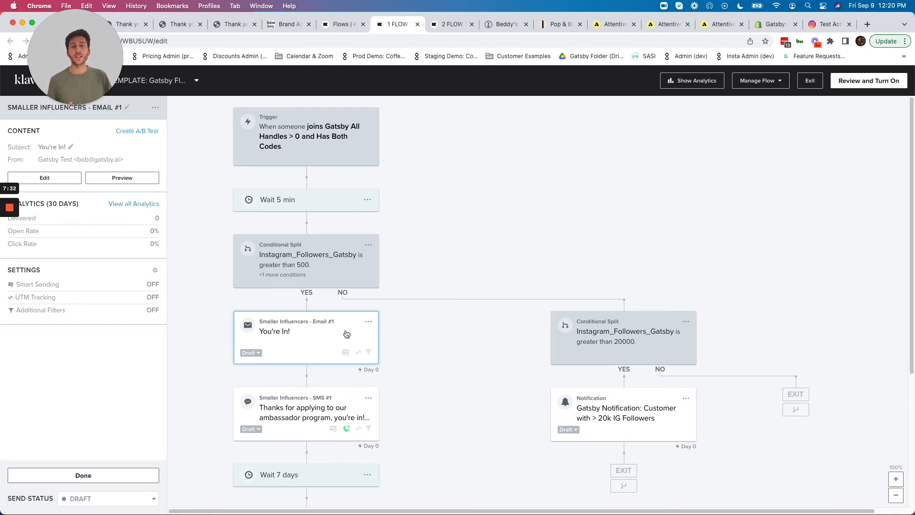
pyautogui.click(368, 321)
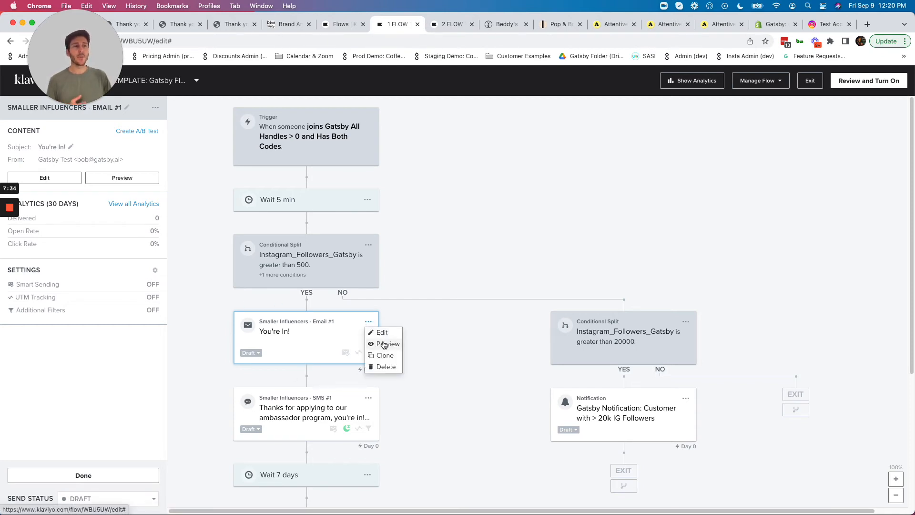
pyautogui.click(389, 344)
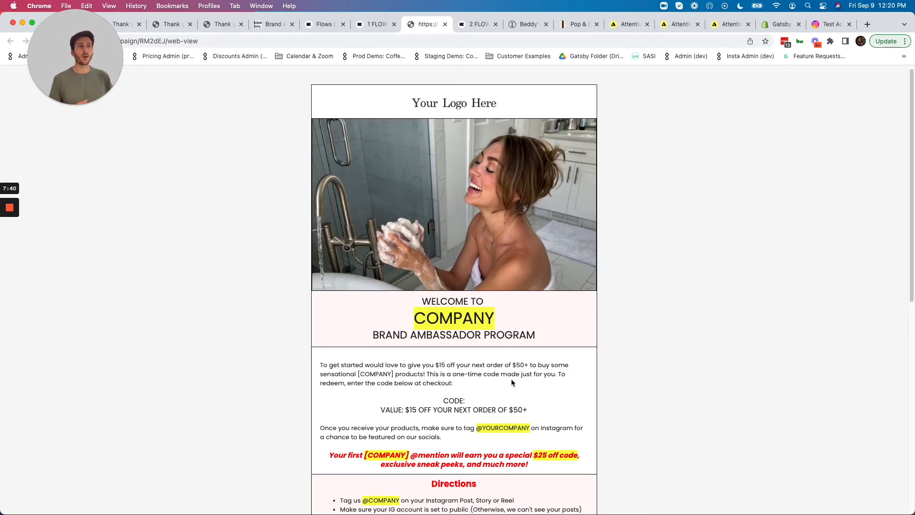
# Step: Scroll through the You're In! email's $15 code and rewards, then return to the flow tab
pyautogui.scroll(-3)
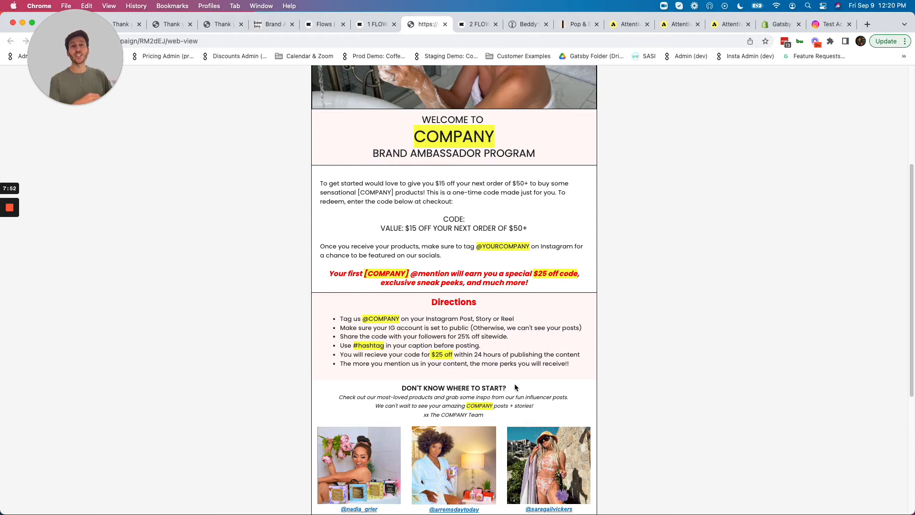
pyautogui.moveTo(744, 152)
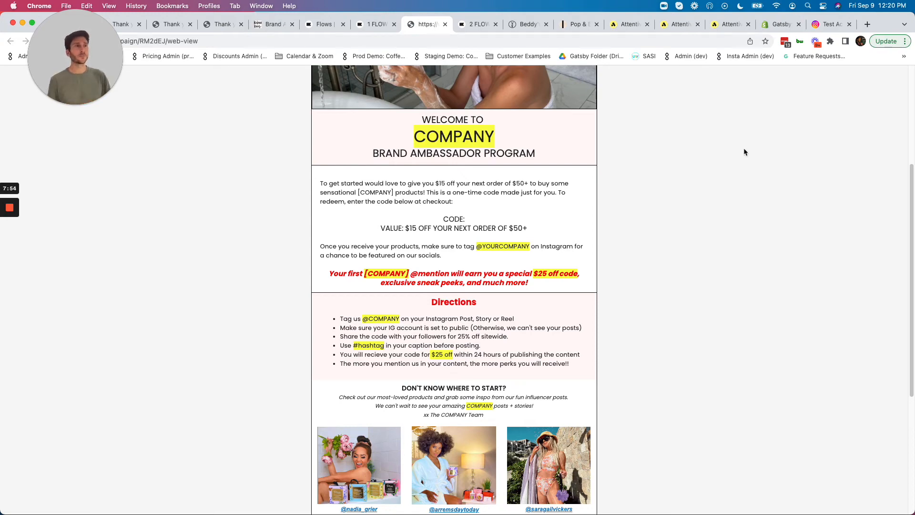
pyautogui.click(375, 23)
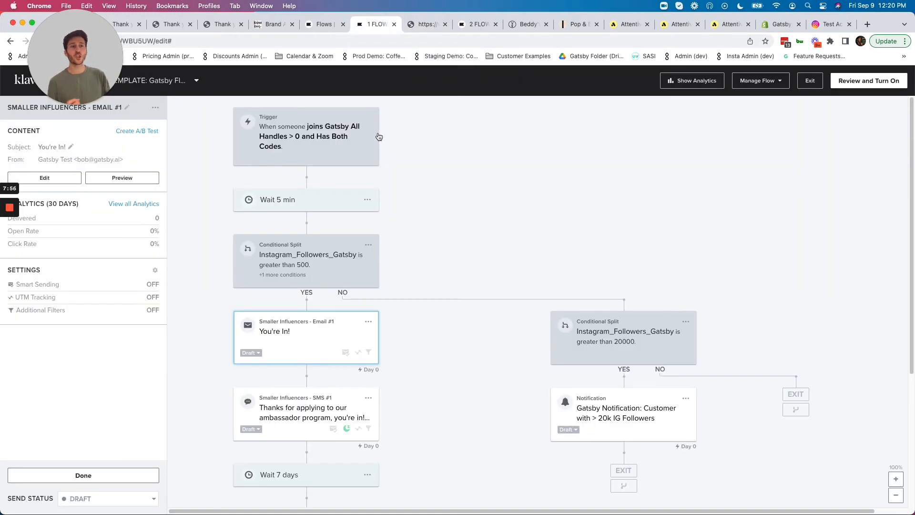
pyautogui.moveTo(373, 176)
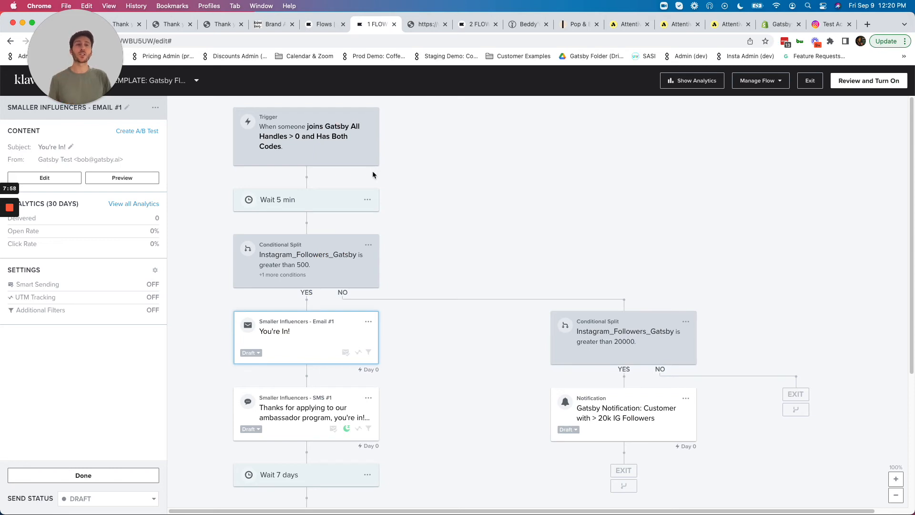
# Step: Inspect the Wait 7 days step, then show the Reminder - Ambassador Offer email's details
pyautogui.scroll(-3)
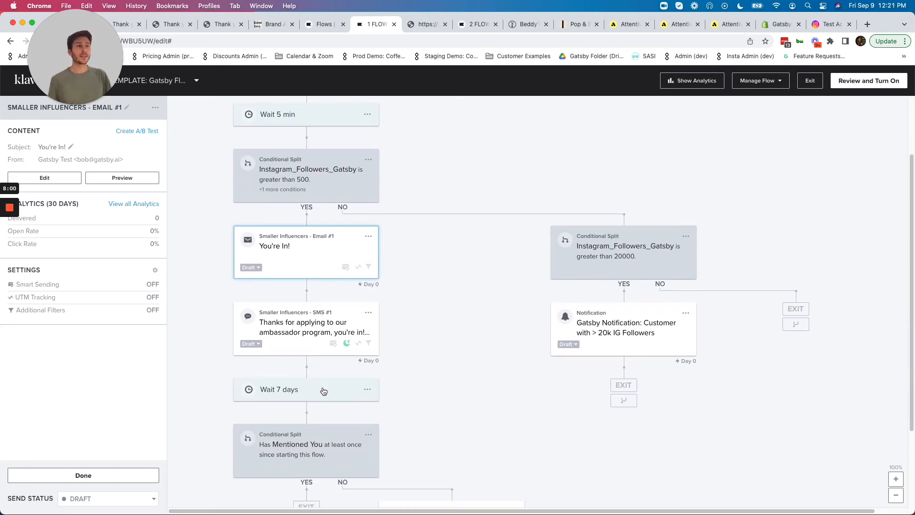
pyautogui.click(306, 389)
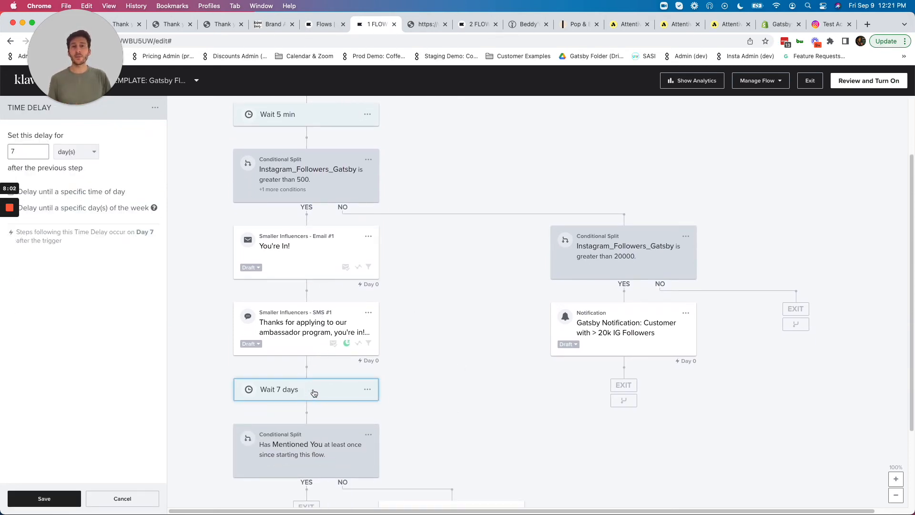
pyautogui.scroll(-3)
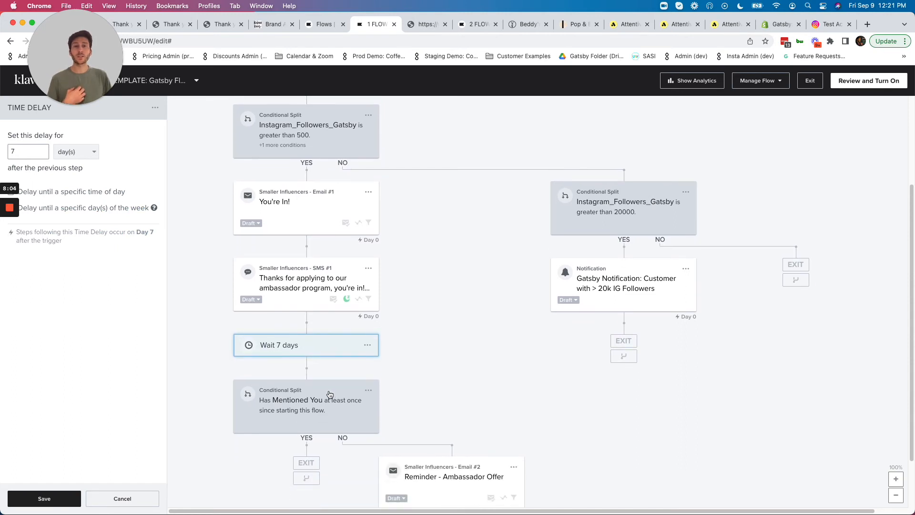
pyautogui.moveTo(324, 385)
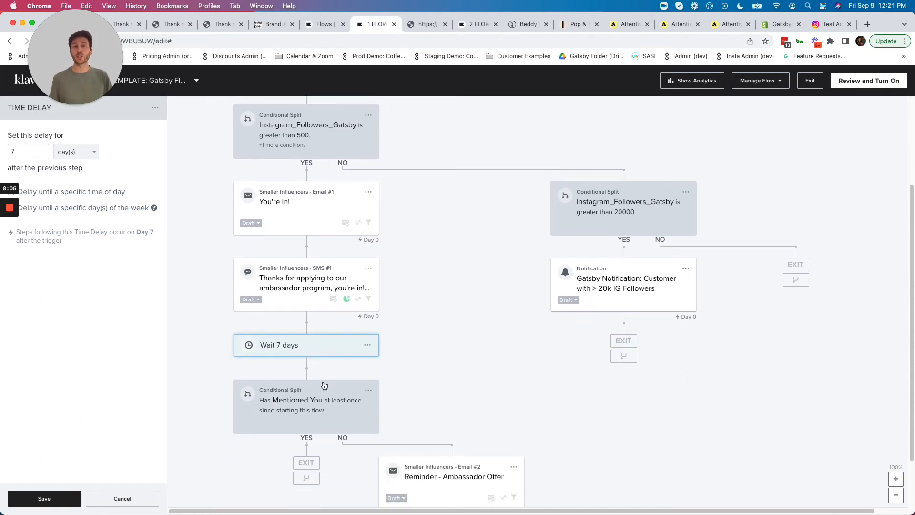
pyautogui.click(453, 477)
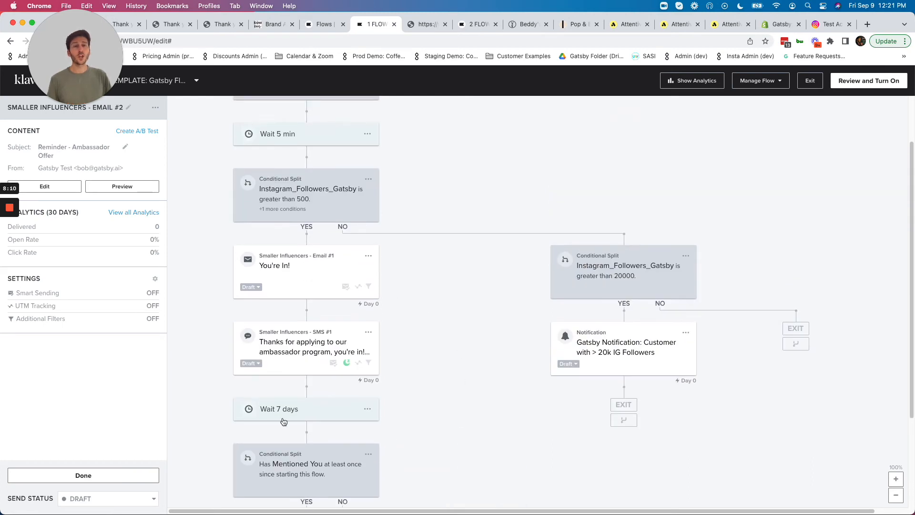
pyautogui.moveTo(292, 423)
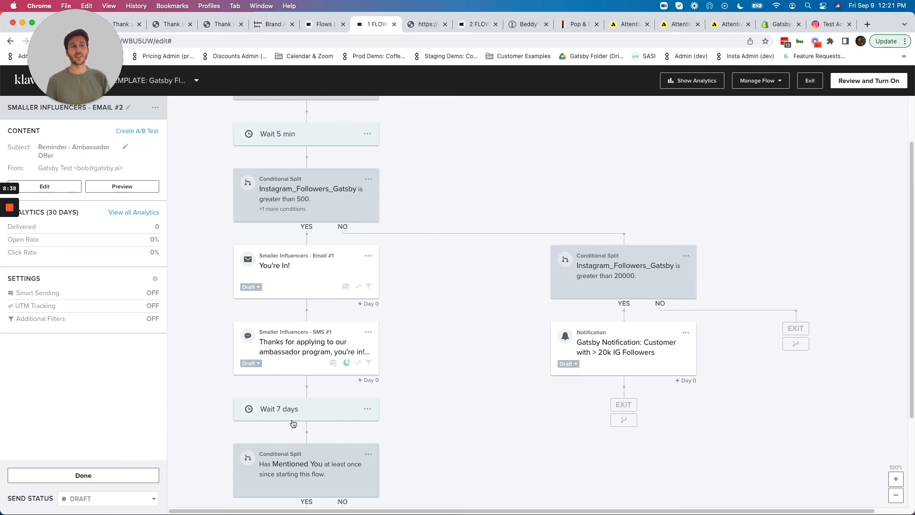
pyautogui.moveTo(566, 303)
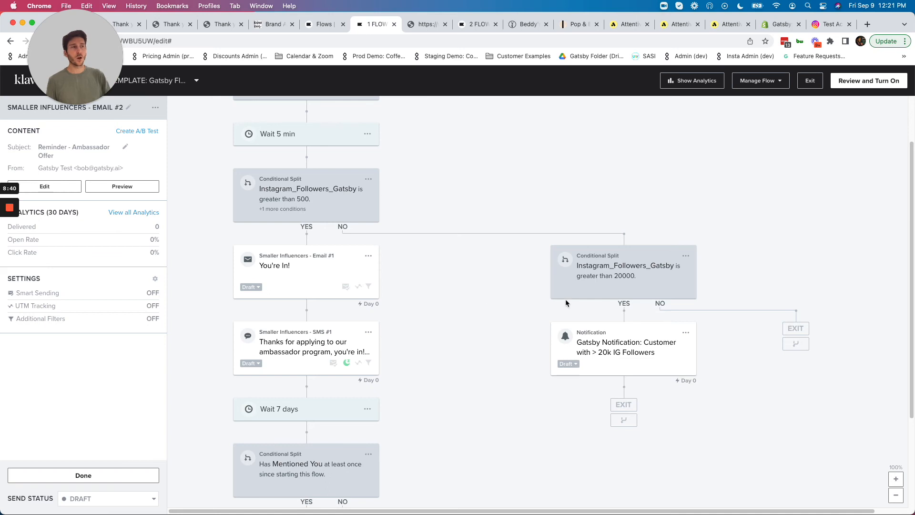
# Step: Inspect the over-20,000-followers split and its team notification email content
pyautogui.click(622, 270)
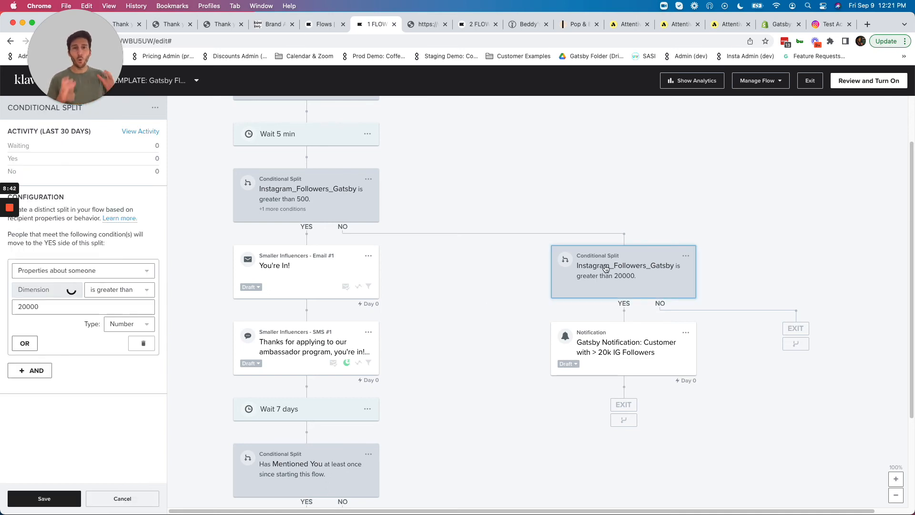
pyautogui.click(45, 290)
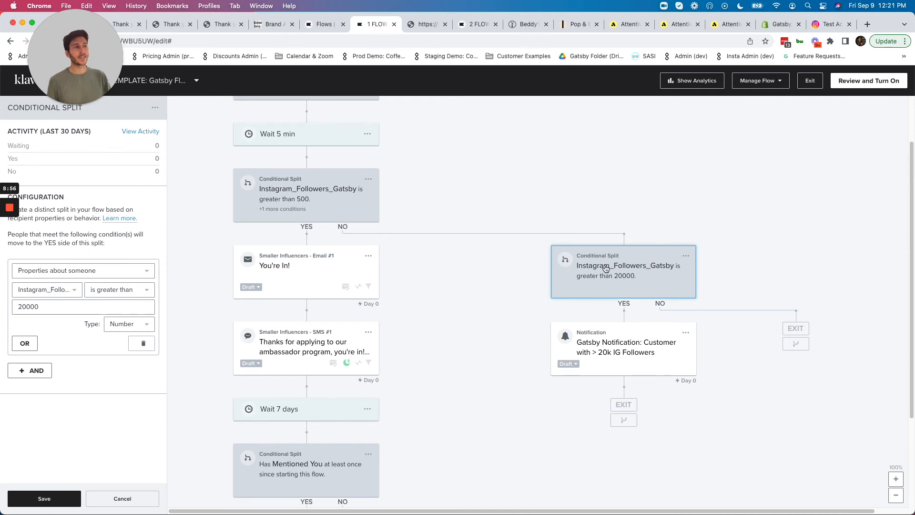
pyautogui.click(622, 347)
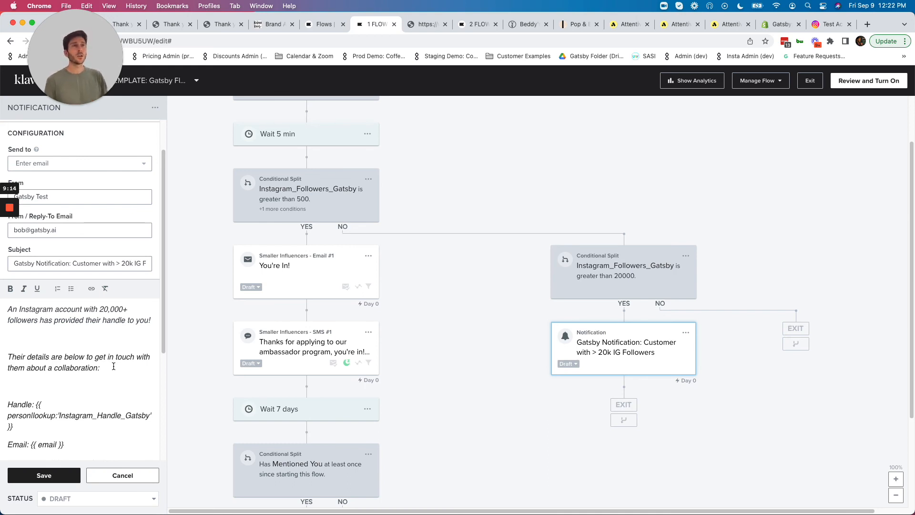
pyautogui.scroll(3)
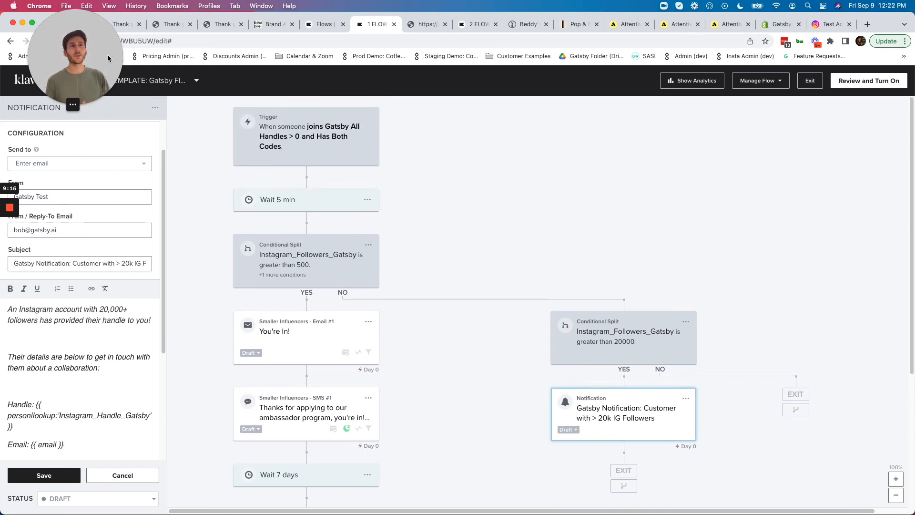
# Step: Switch from the flow dropdown to the 2 FLOW TEMPLATE, the 1st Influencer Mention flow
pyautogui.click(140, 80)
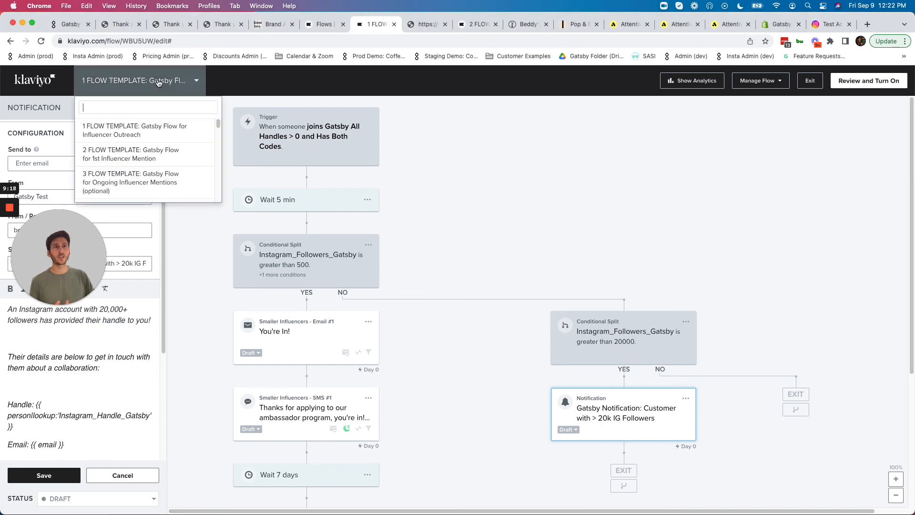
pyautogui.click(135, 130)
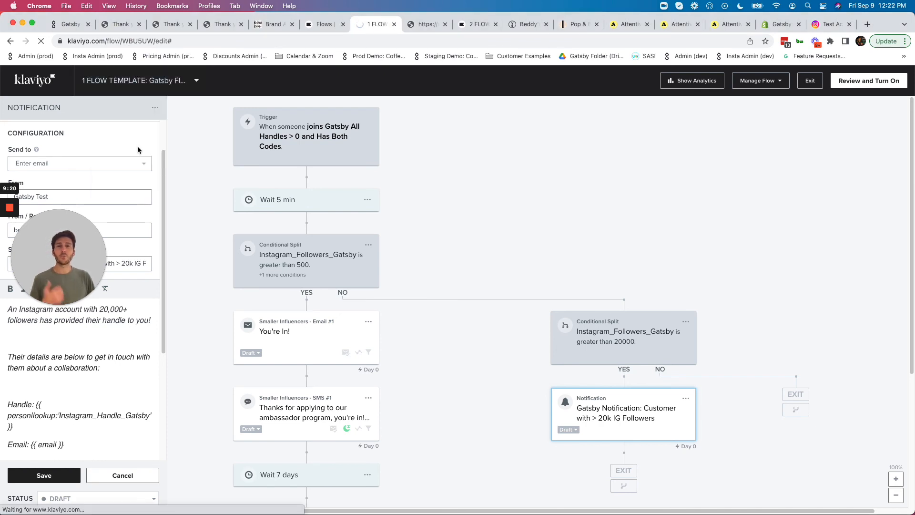
# Step: Inspect the Mentioned You trigger and the over-500-followers conditional split
pyautogui.click(475, 24)
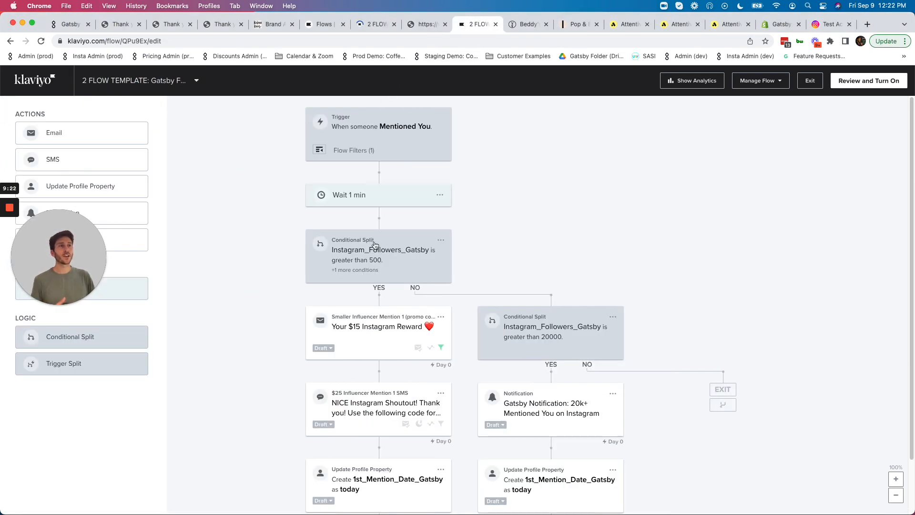
pyautogui.click(378, 126)
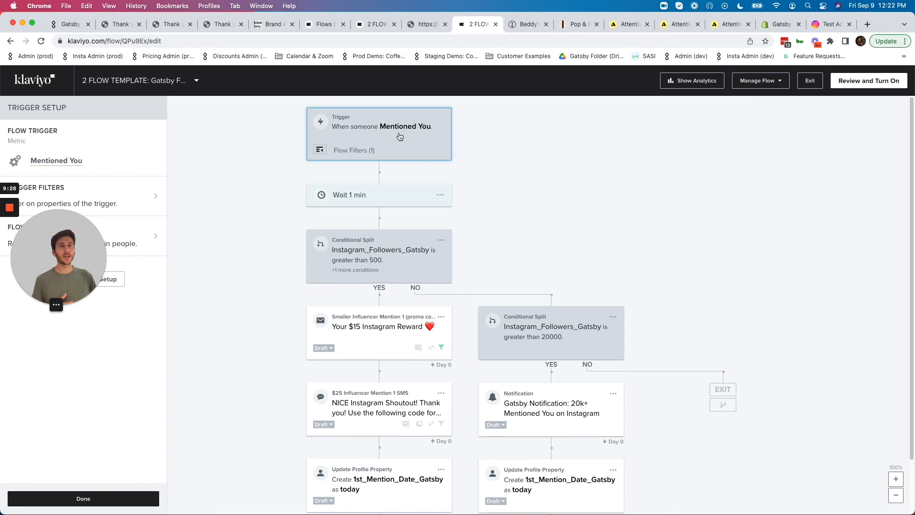
pyautogui.click(378, 255)
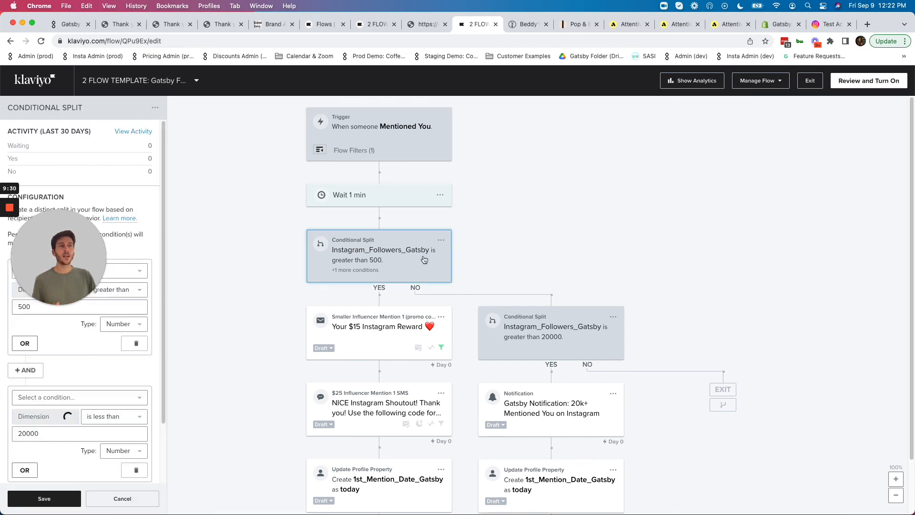
# Step: Show the Smaller Influencer Mention 1 $15 Instagram Reward email details and its options
pyautogui.click(378, 326)
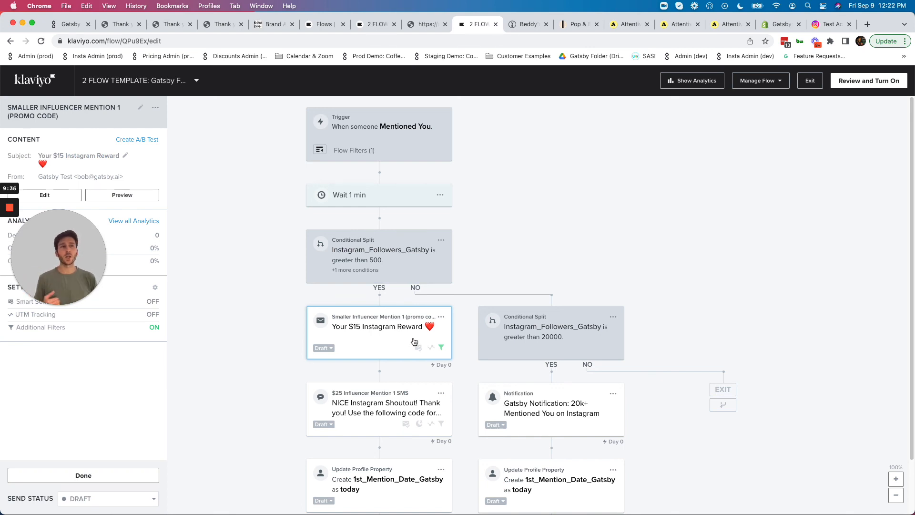
pyautogui.moveTo(445, 324)
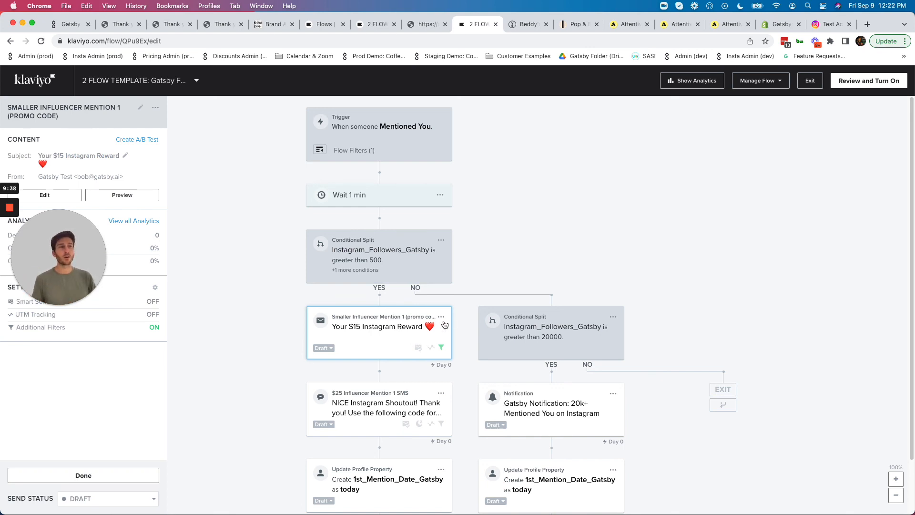
pyautogui.click(441, 317)
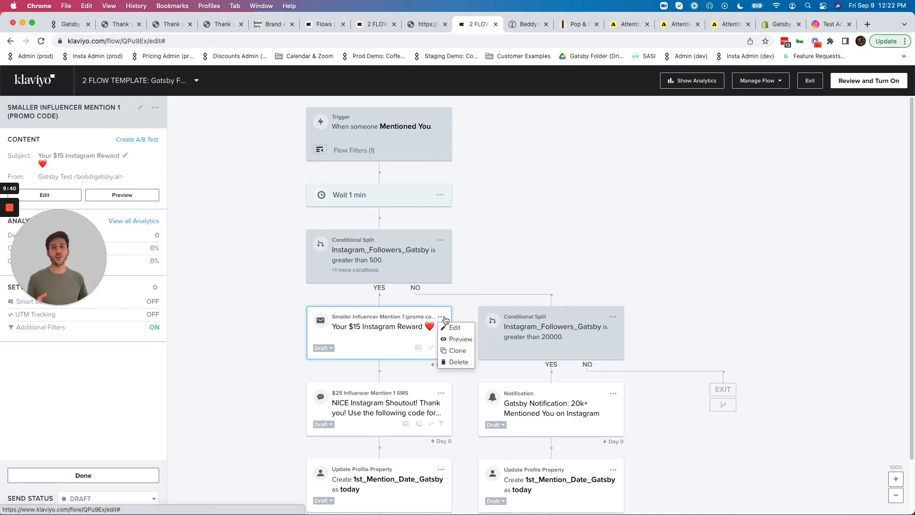